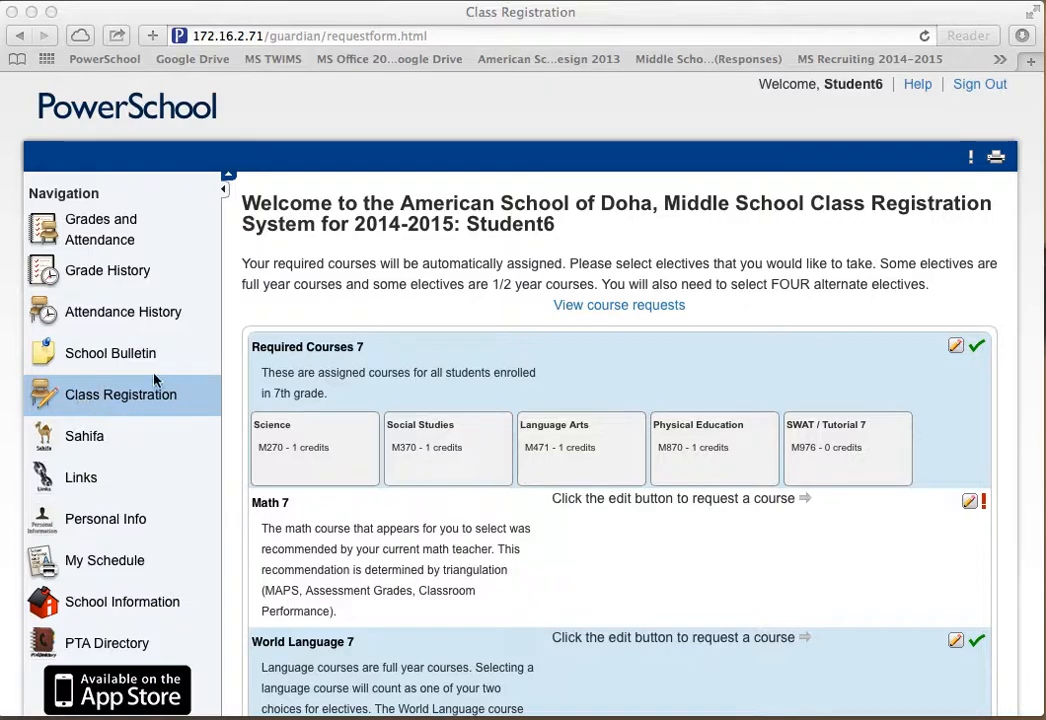
pyautogui.moveTo(214, 424)
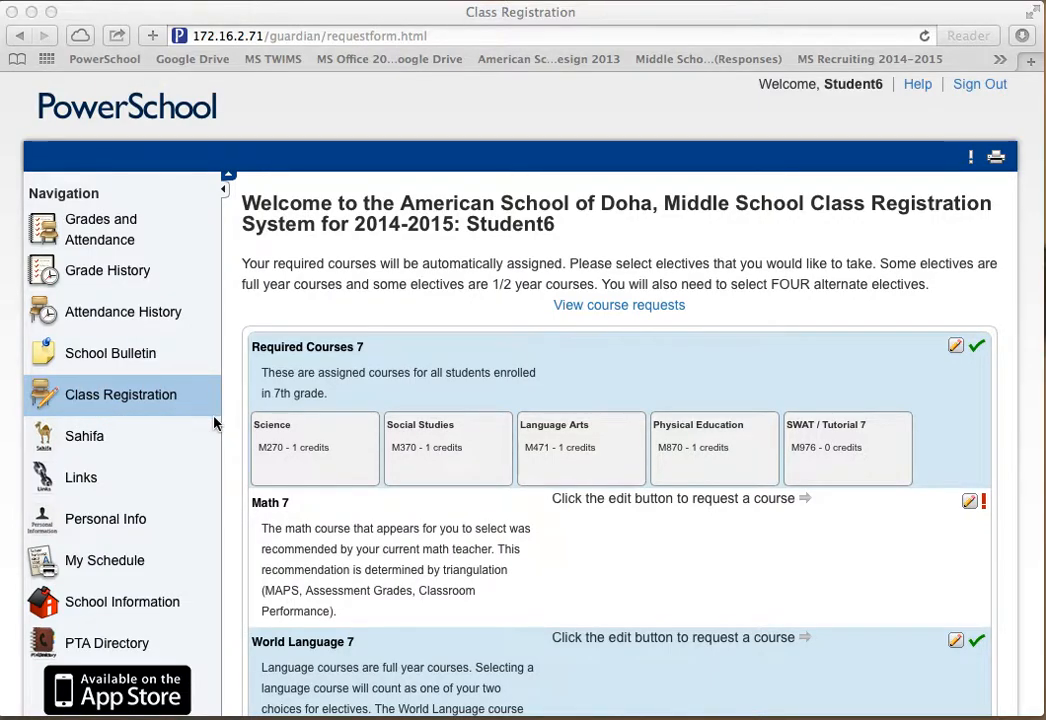
pyautogui.moveTo(448, 428)
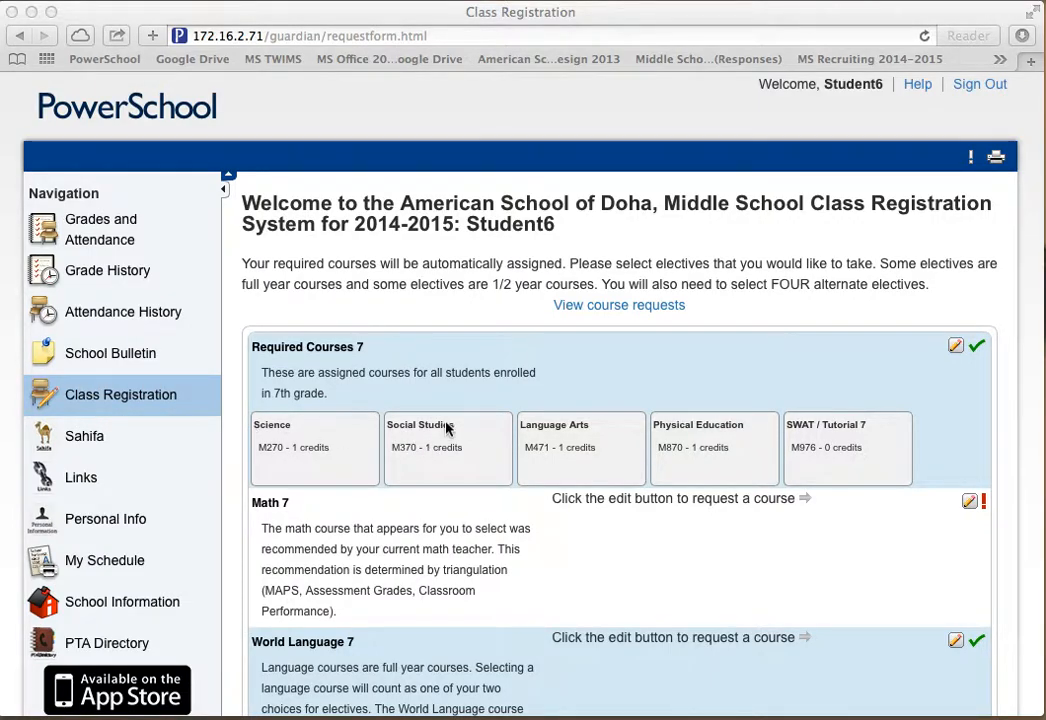
# - Bring up the Required Courses 7 list showing all five assigned courses selected
pyautogui.scroll(-3)
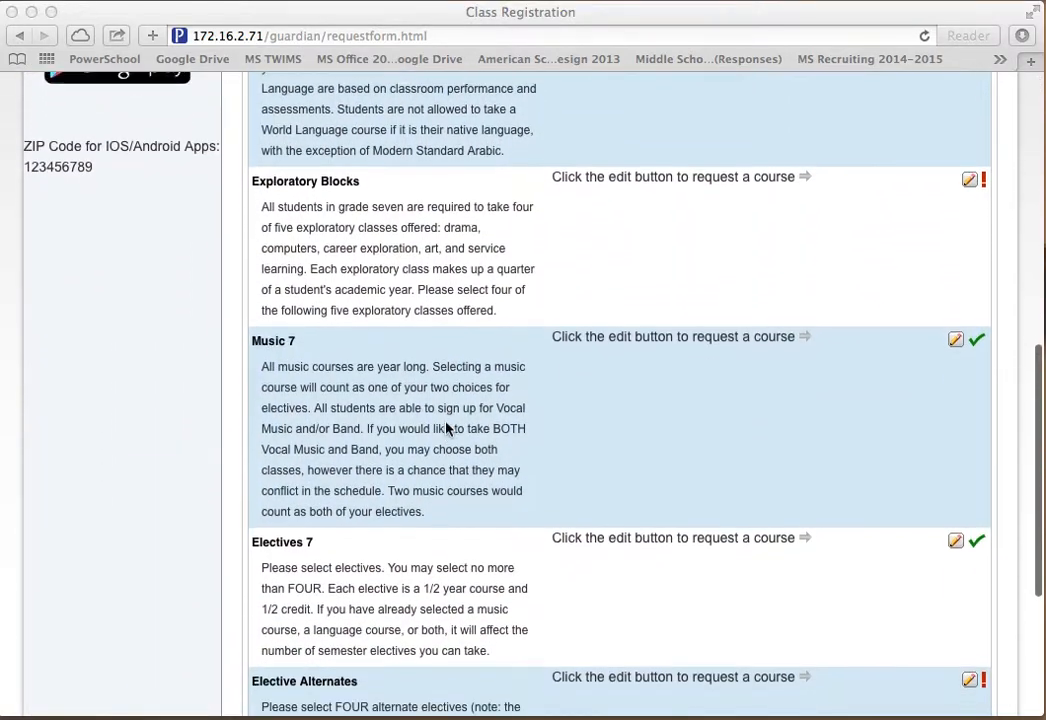
pyautogui.scroll(-3)
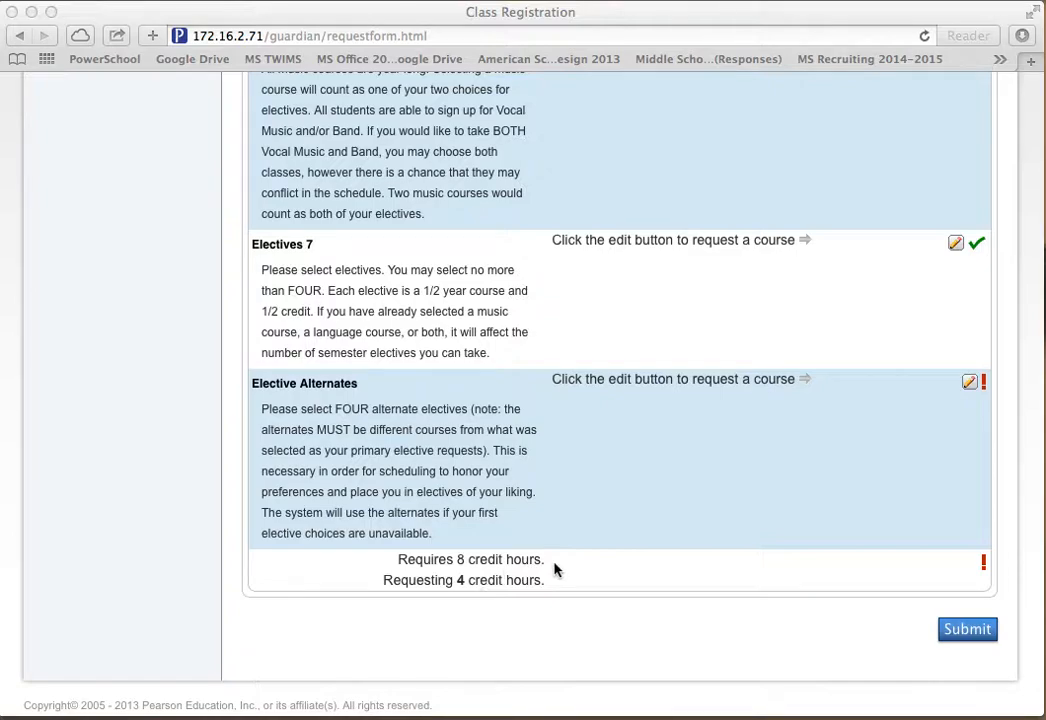
pyautogui.moveTo(556, 630)
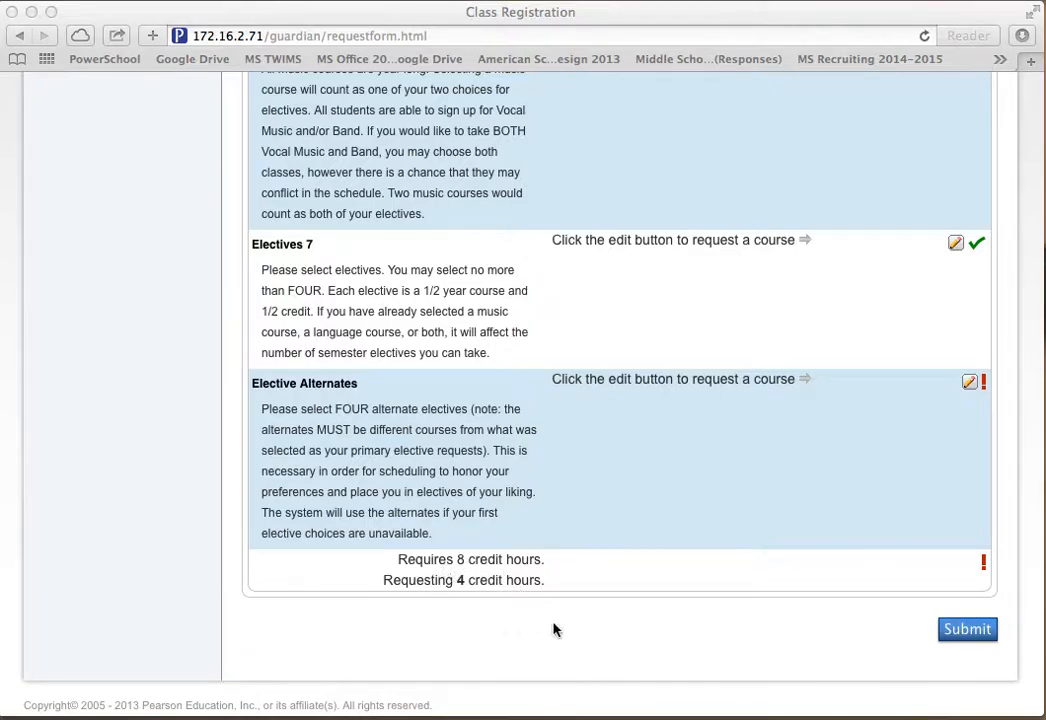
pyautogui.moveTo(574, 630)
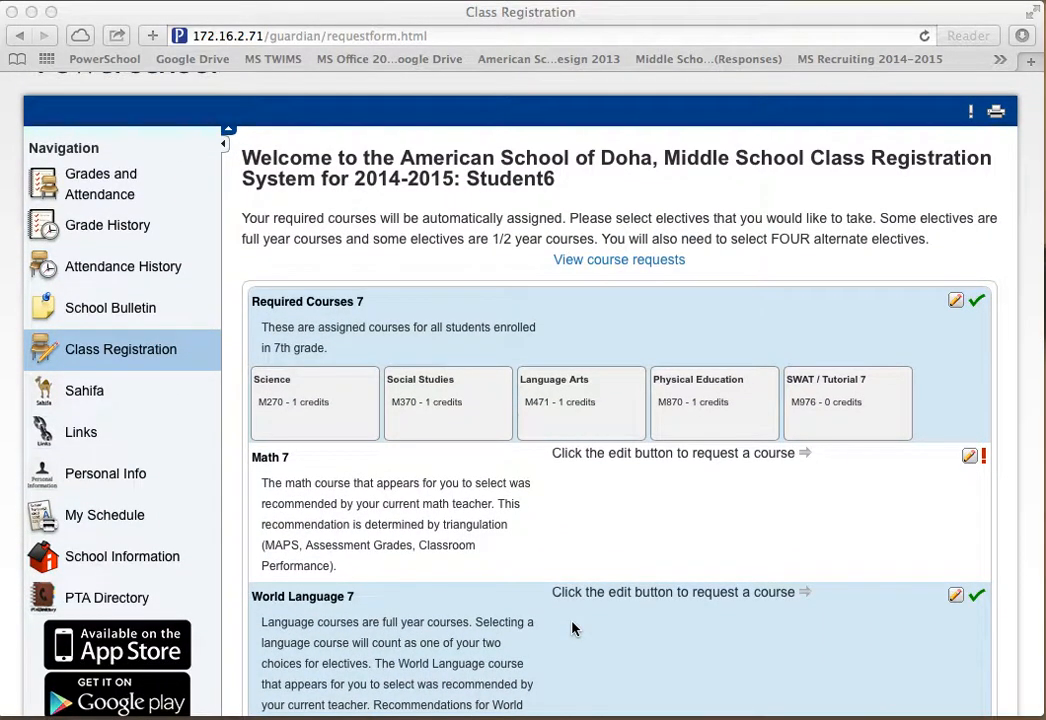
pyautogui.moveTo(496, 468)
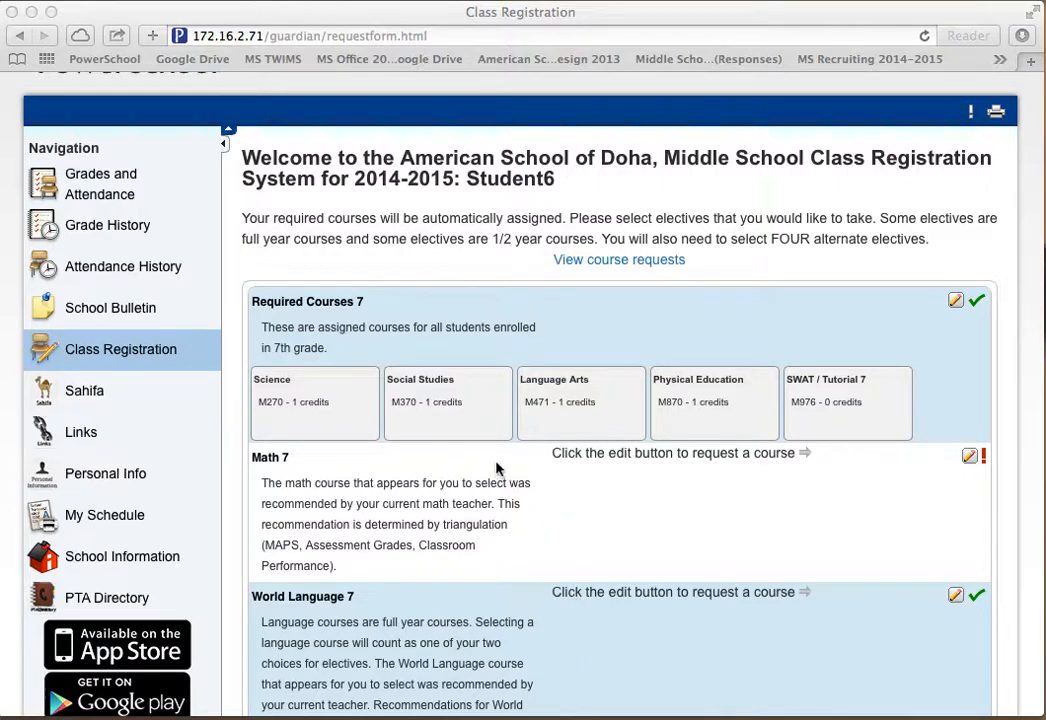
pyautogui.moveTo(336, 264)
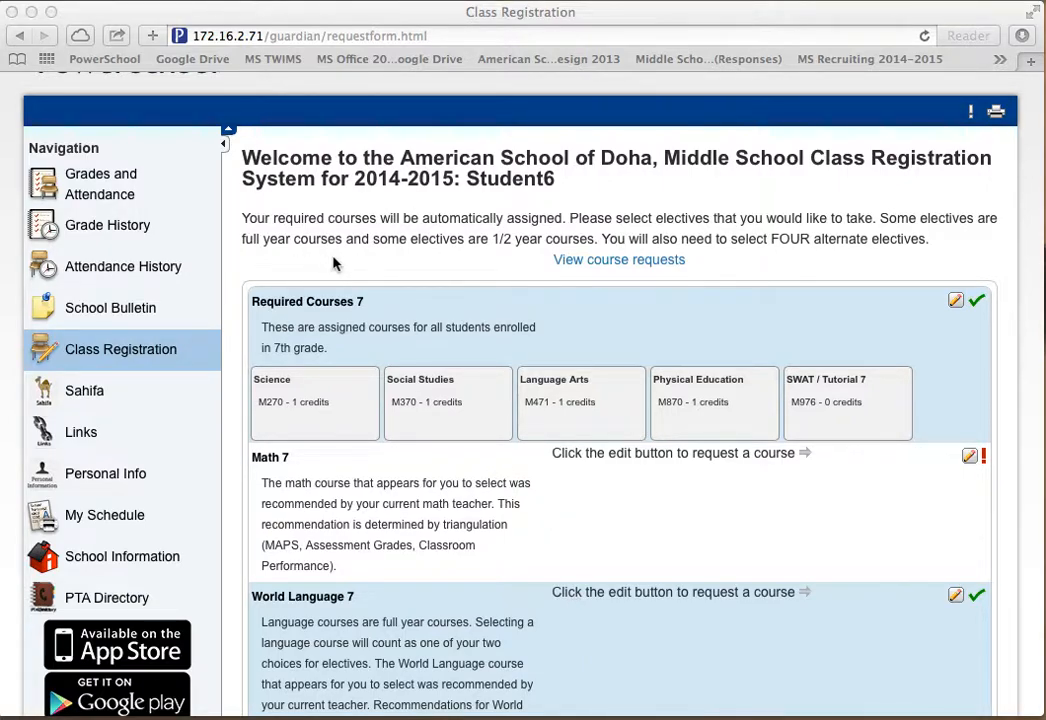
pyautogui.moveTo(550, 276)
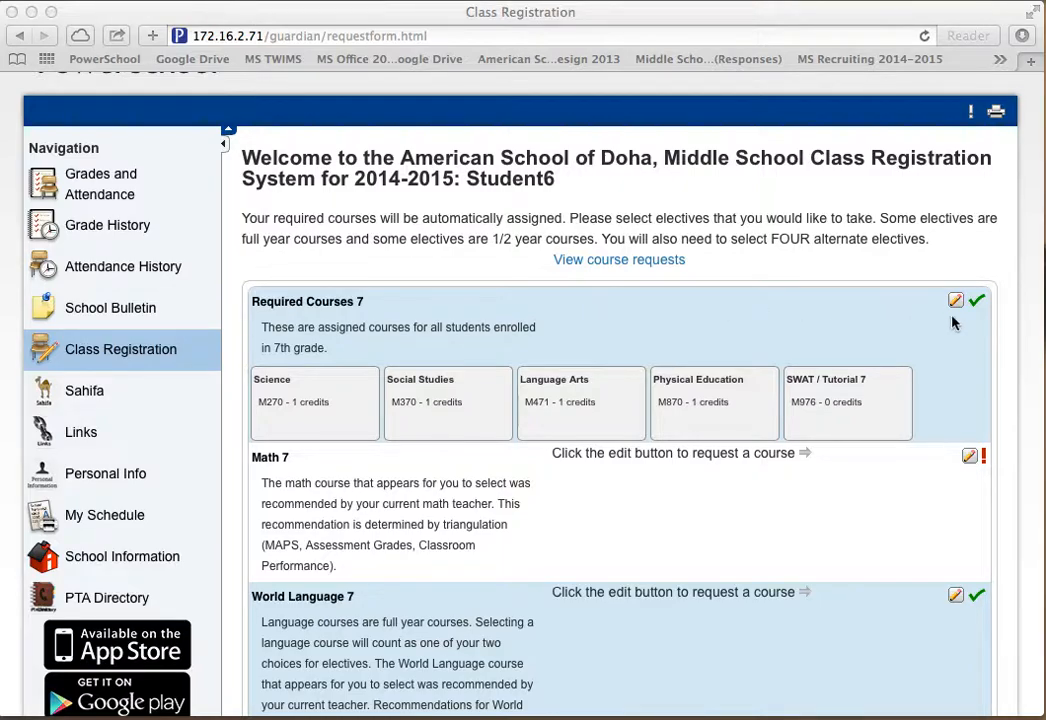
pyautogui.click(956, 300)
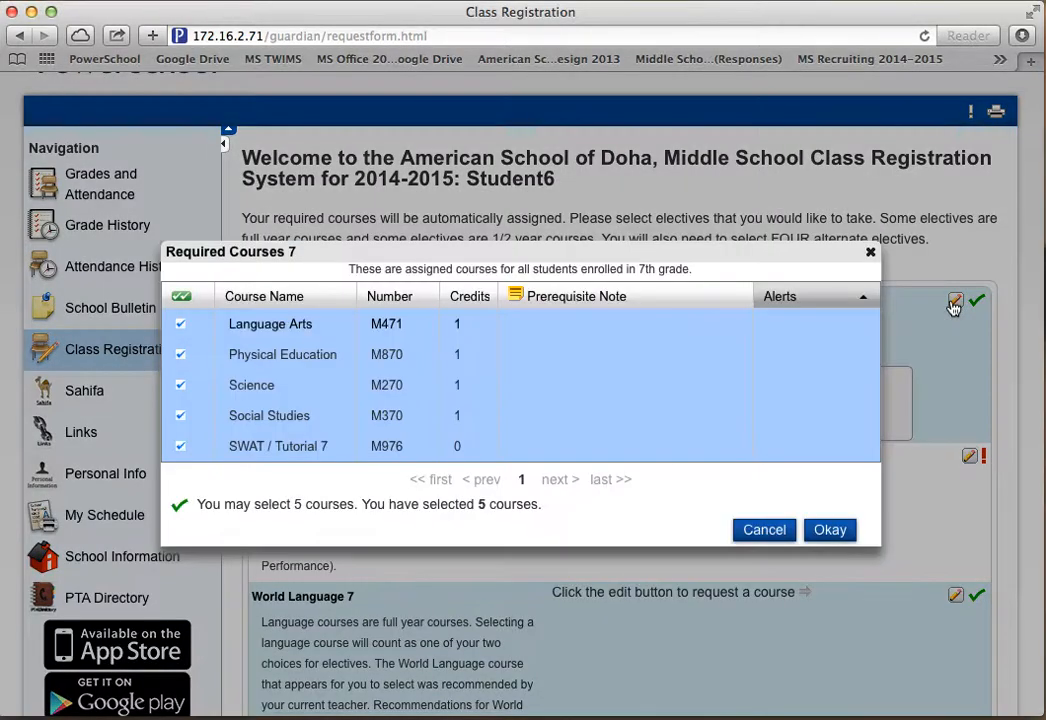
pyautogui.moveTo(616, 384)
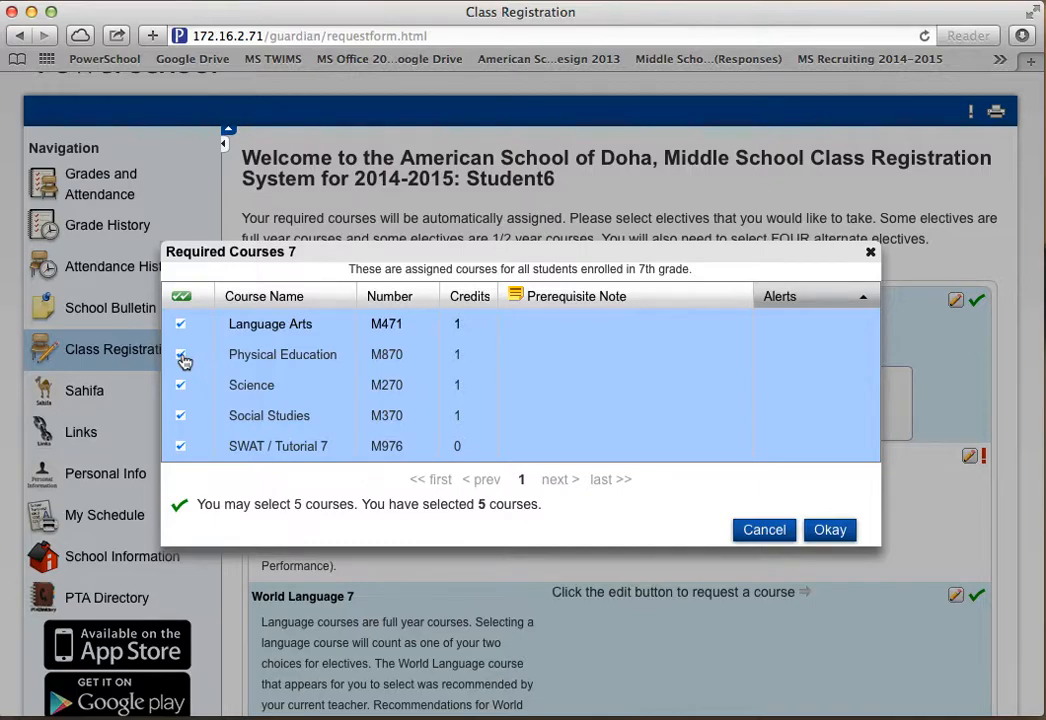
pyautogui.moveTo(180, 324)
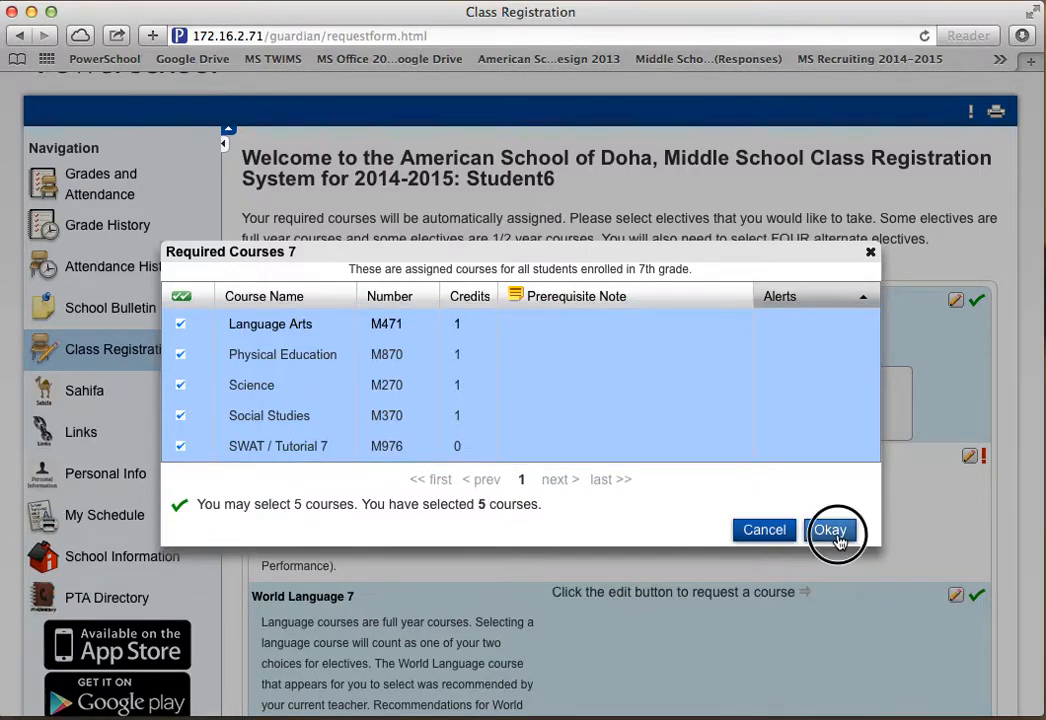
# - Accept the required courses and bring up the Math 7 choices (M176, M175)
pyautogui.click(830, 528)
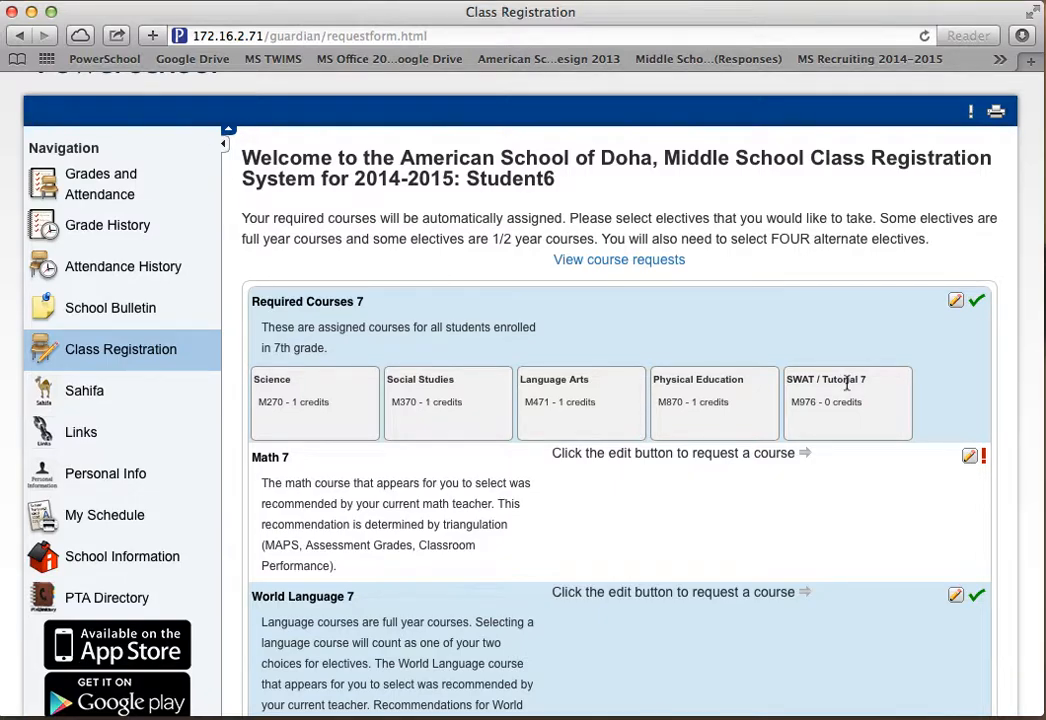
pyautogui.moveTo(904, 388)
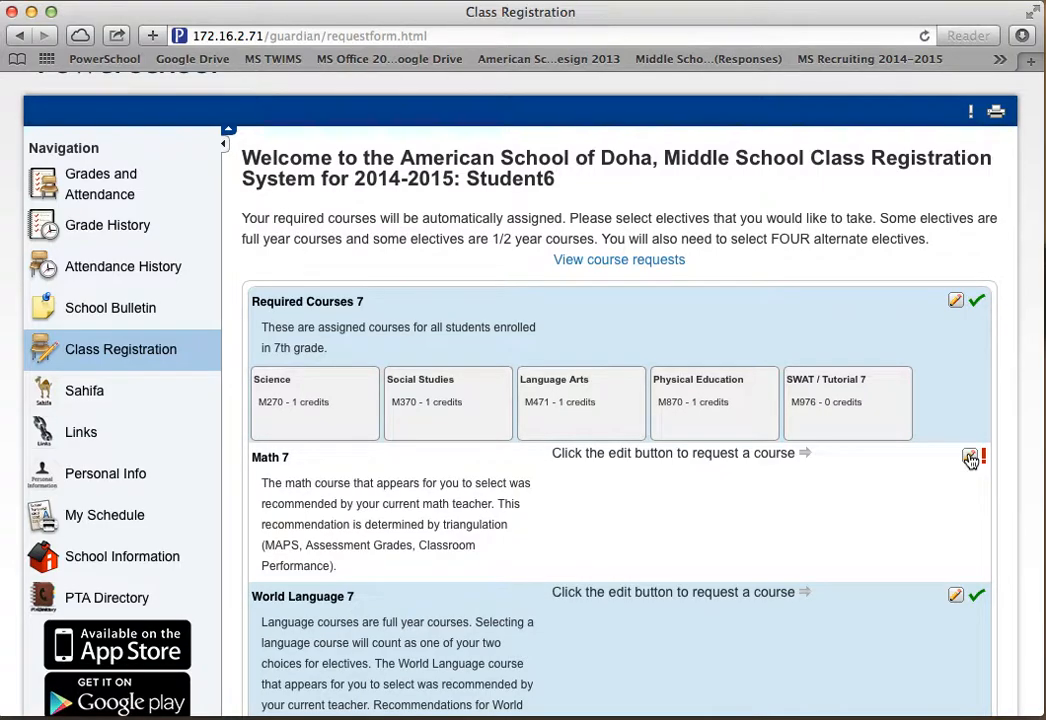
pyautogui.moveTo(968, 458)
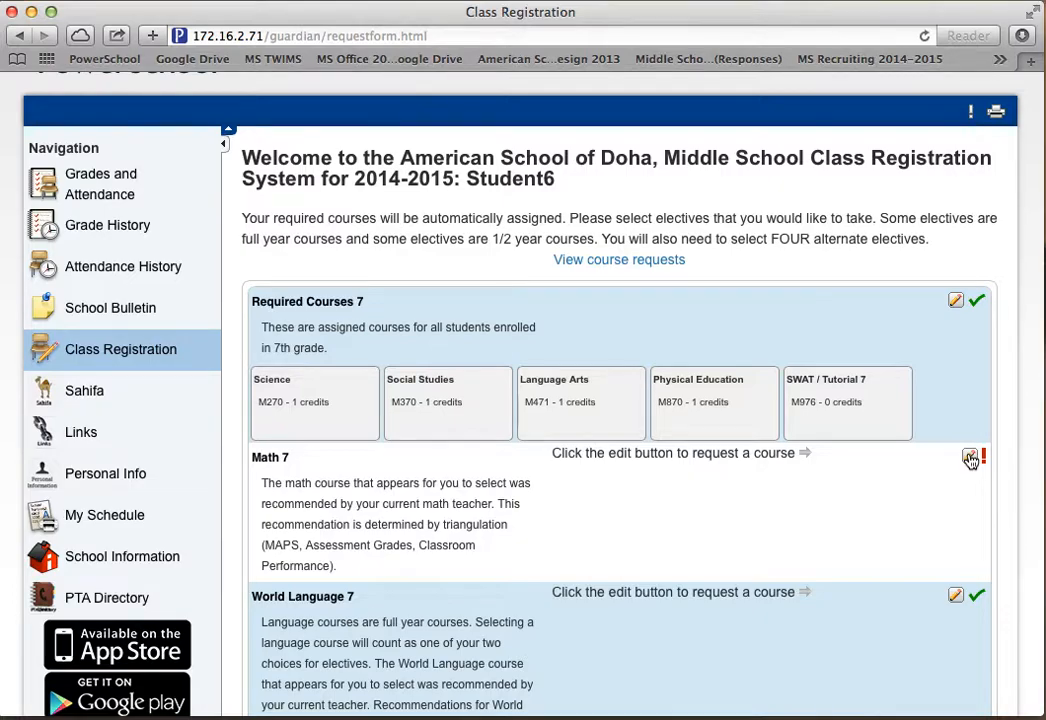
pyautogui.click(968, 456)
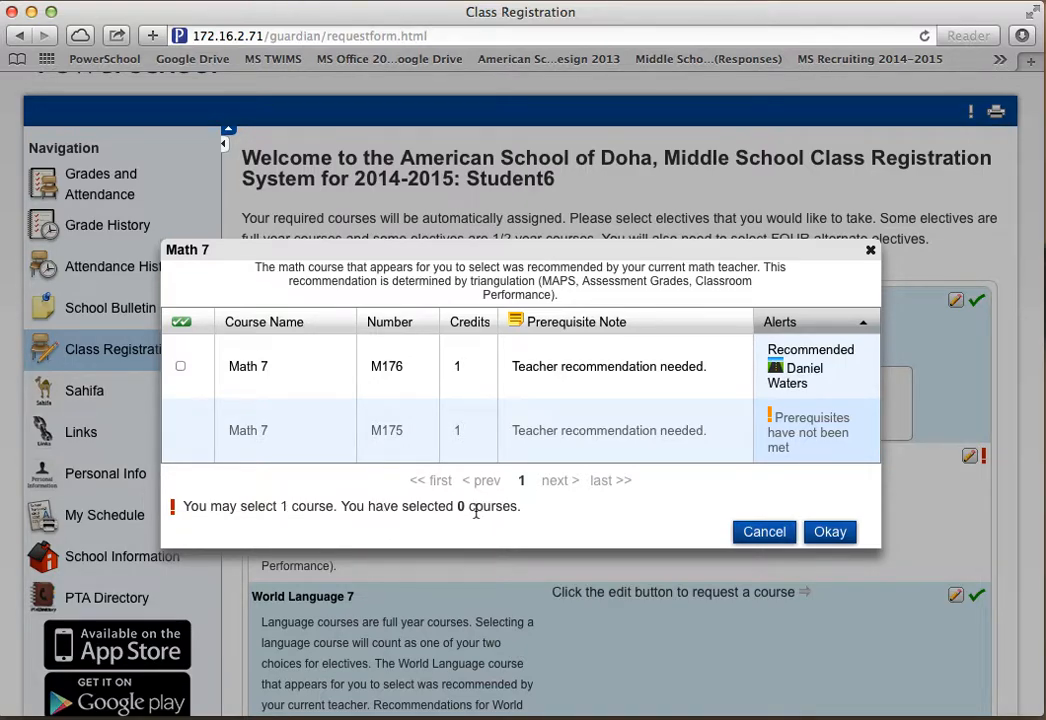
# - Request the recommended Math 7 course M176
pyautogui.click(180, 366)
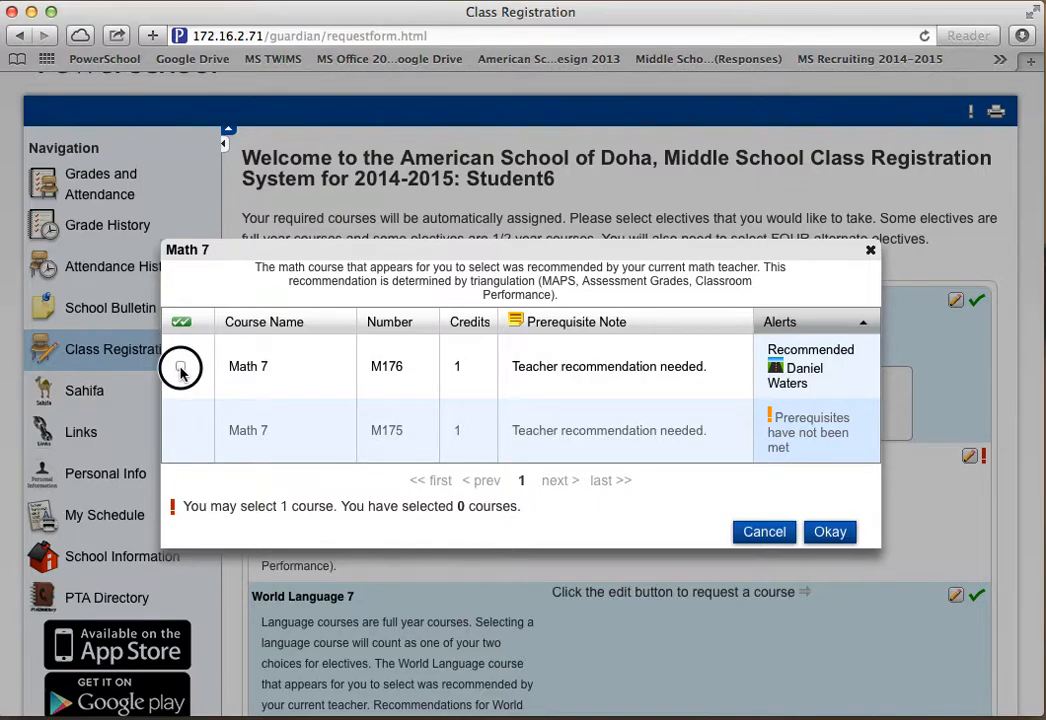
pyautogui.click(180, 366)
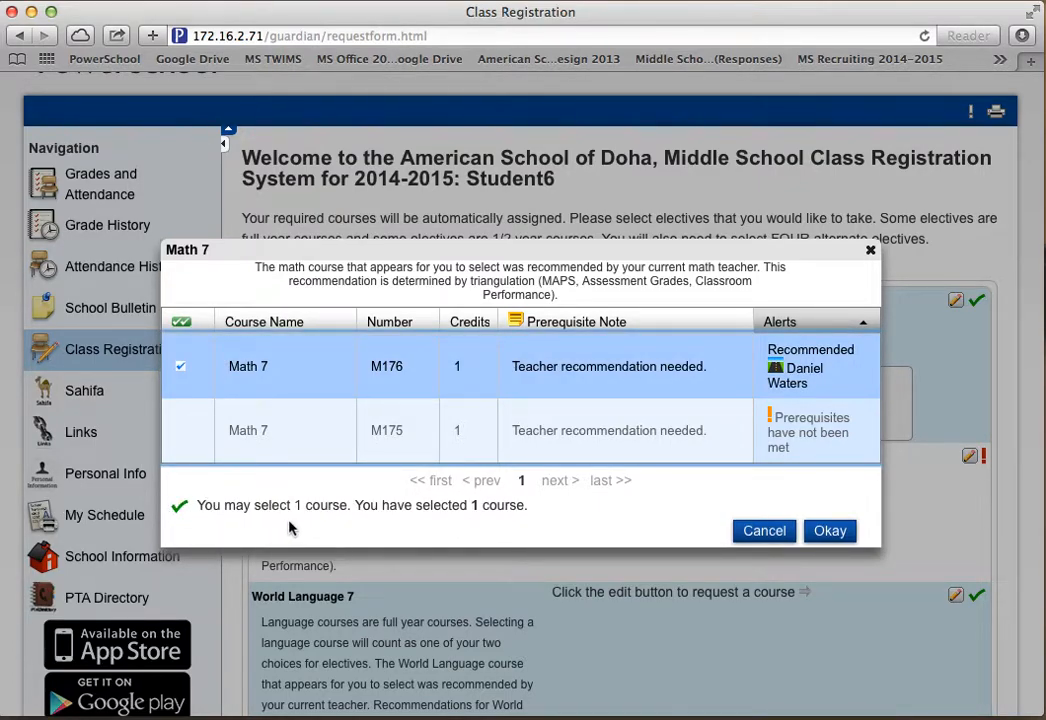
pyautogui.moveTo(430, 520)
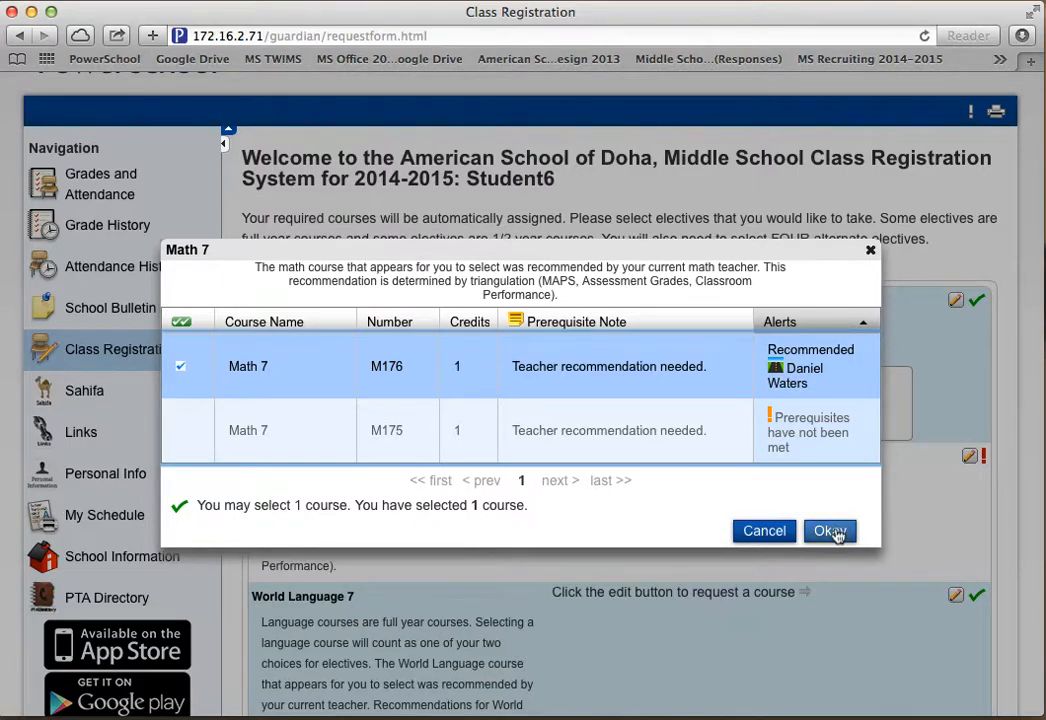
pyautogui.click(830, 532)
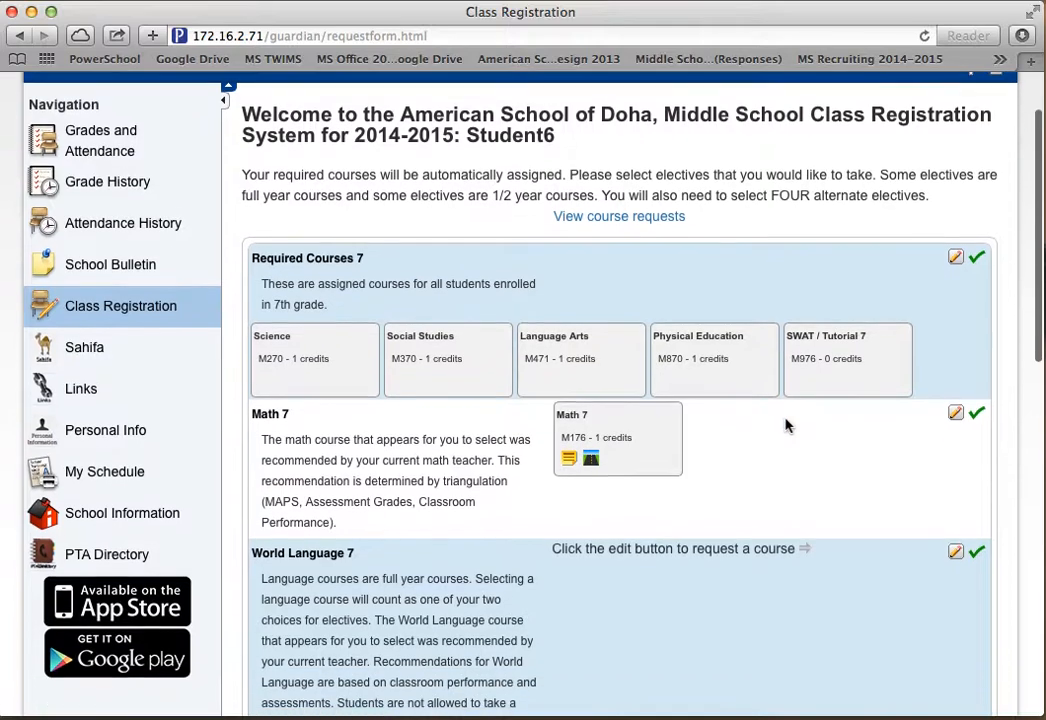
pyautogui.scroll(-3)
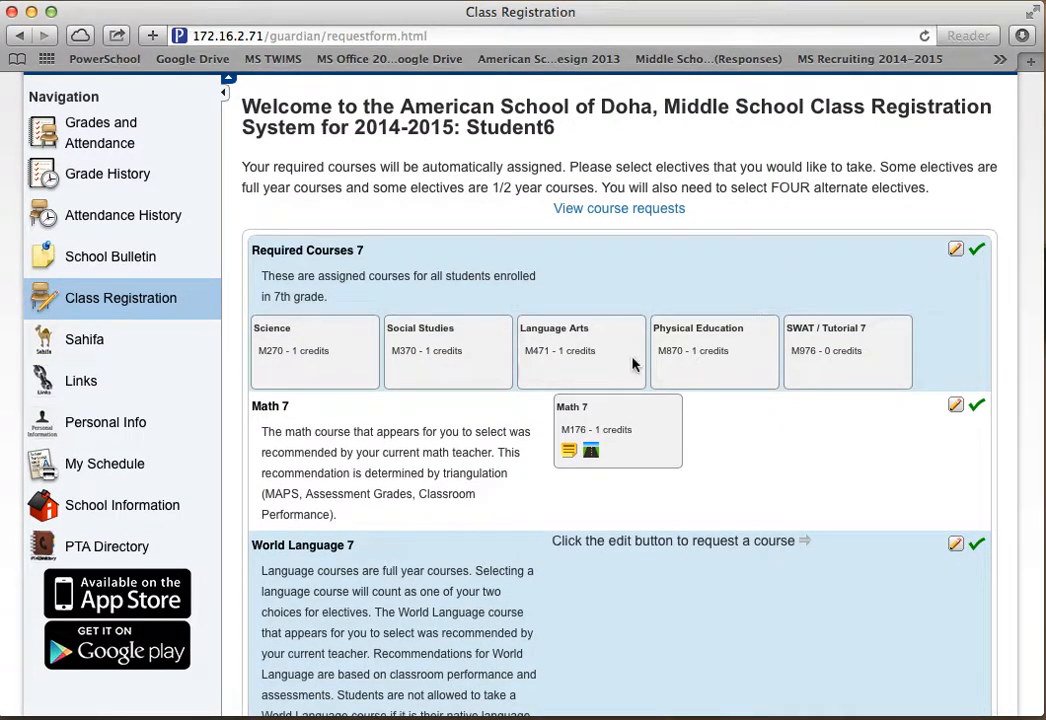
pyautogui.moveTo(644, 450)
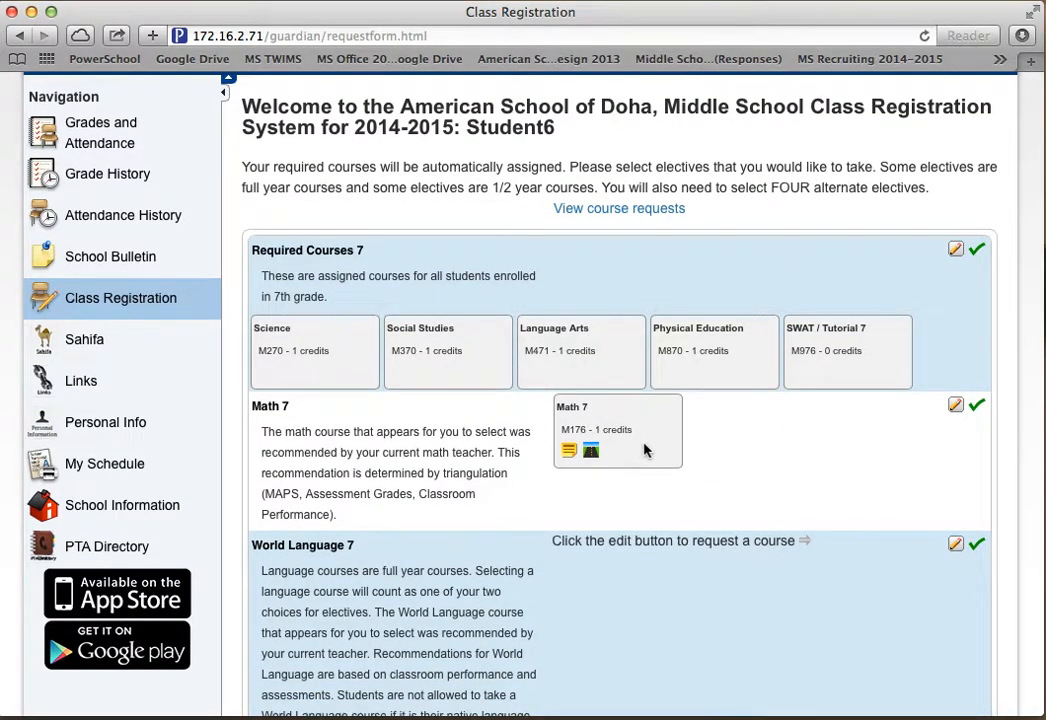
pyautogui.scroll(-3)
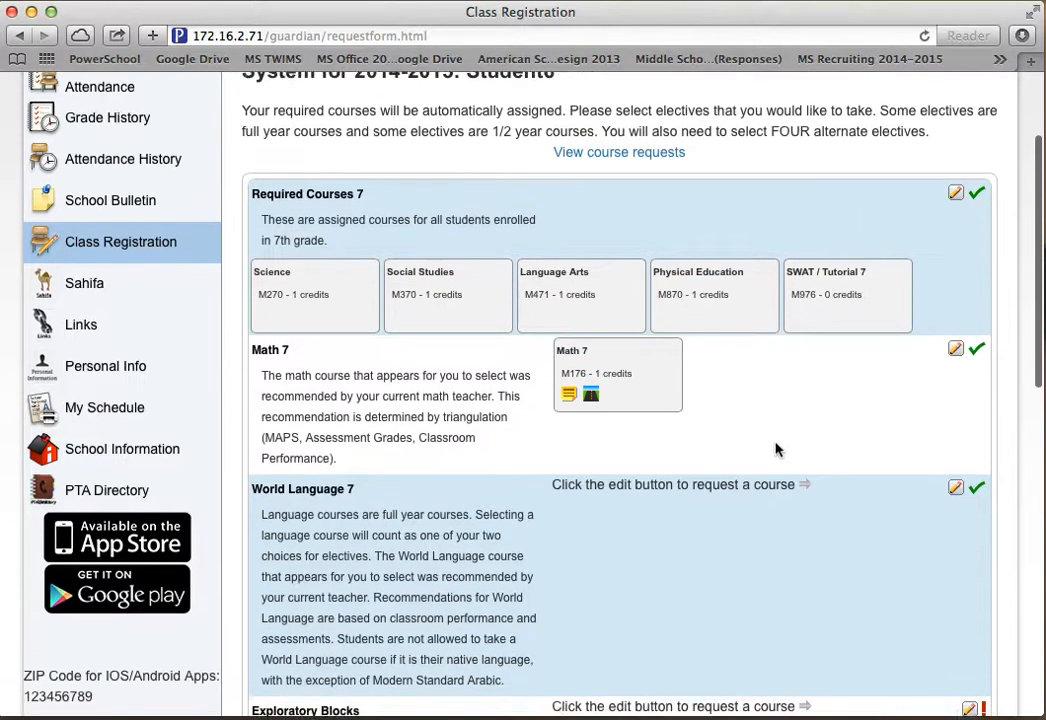
pyautogui.scroll(-3)
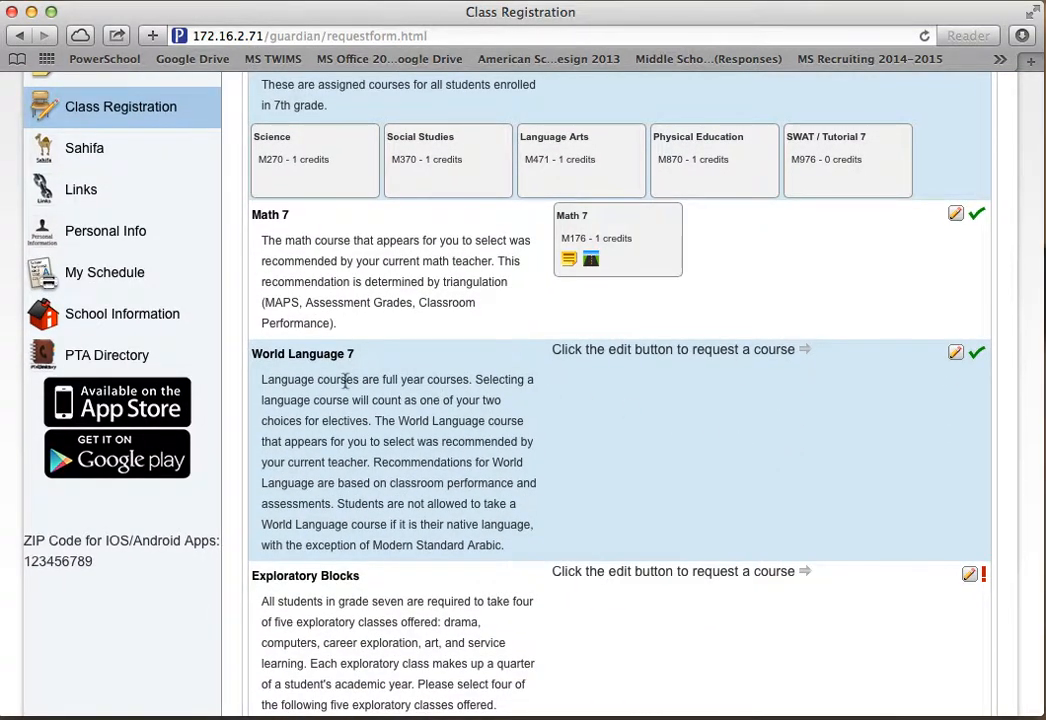
pyautogui.scroll(-3)
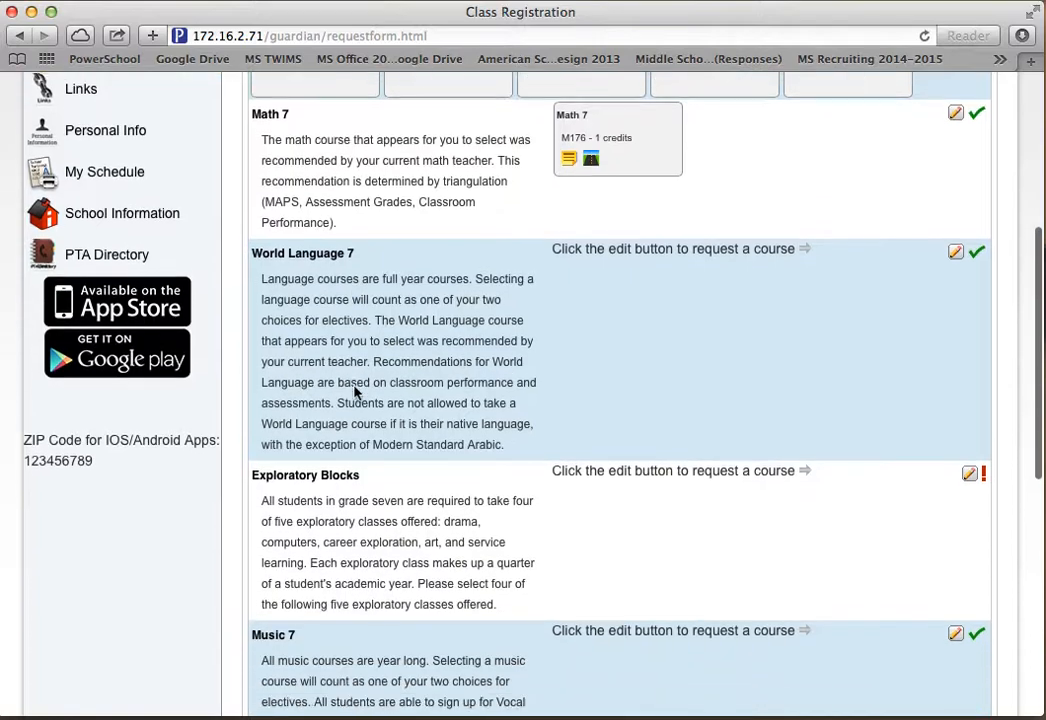
pyautogui.scroll(-3)
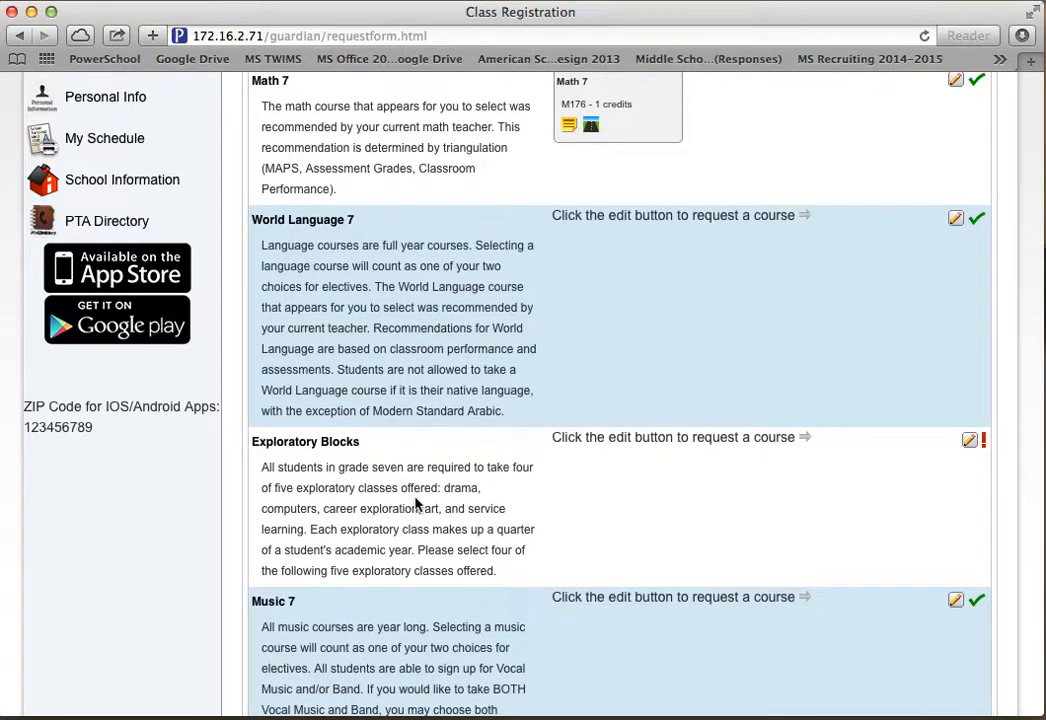
pyautogui.moveTo(504, 498)
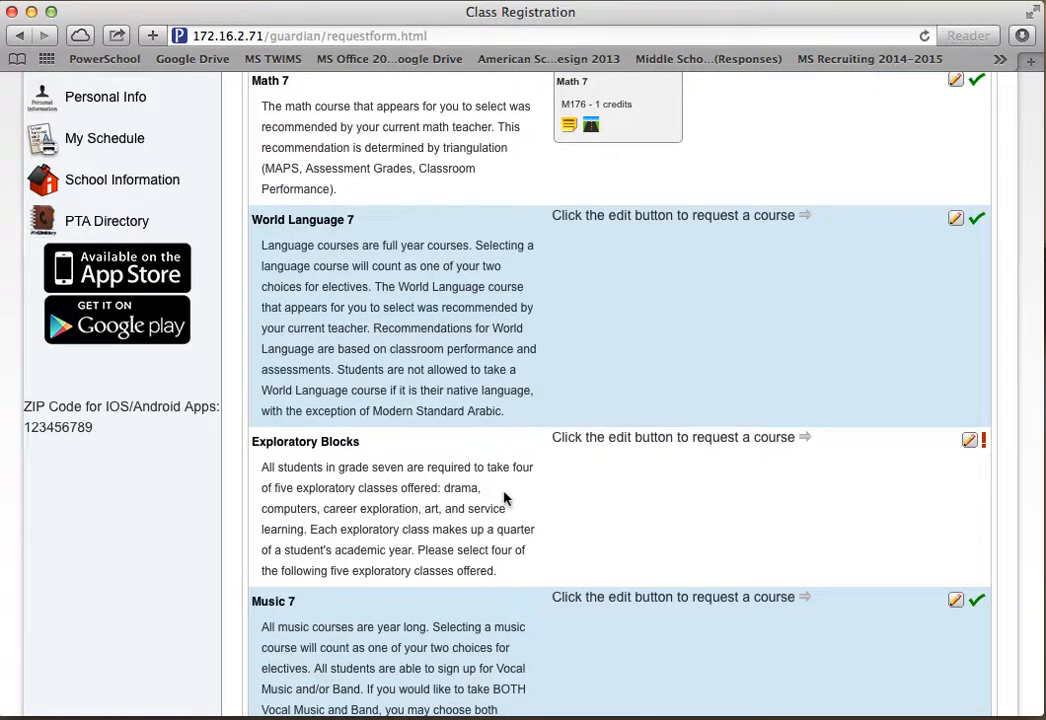
pyautogui.moveTo(600, 492)
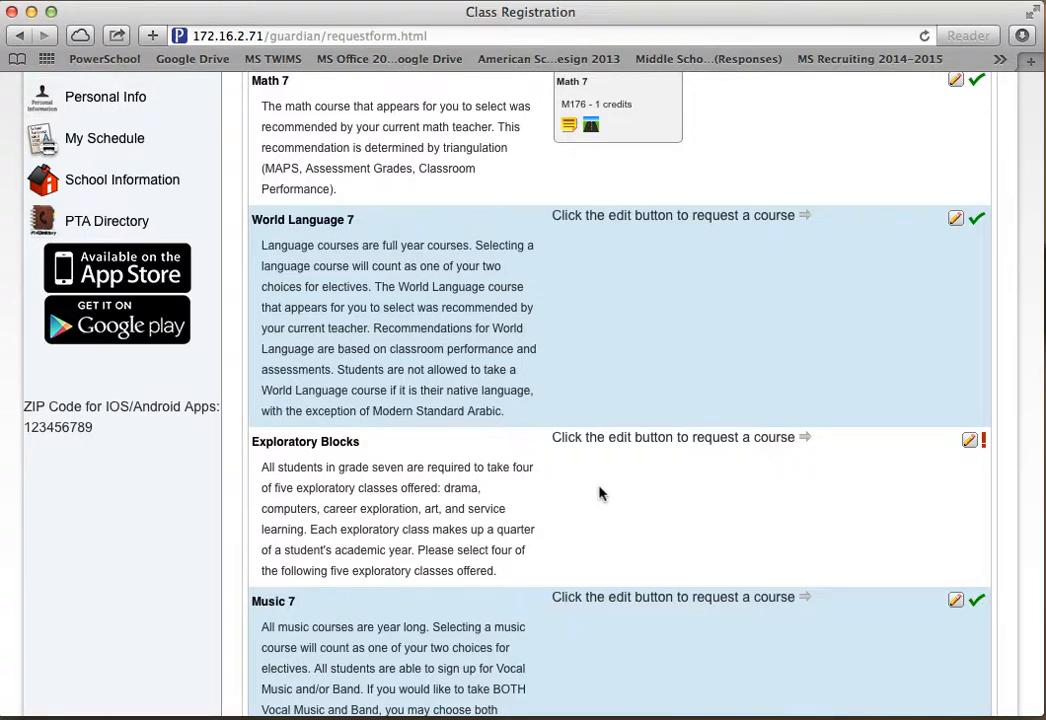
pyautogui.moveTo(616, 492)
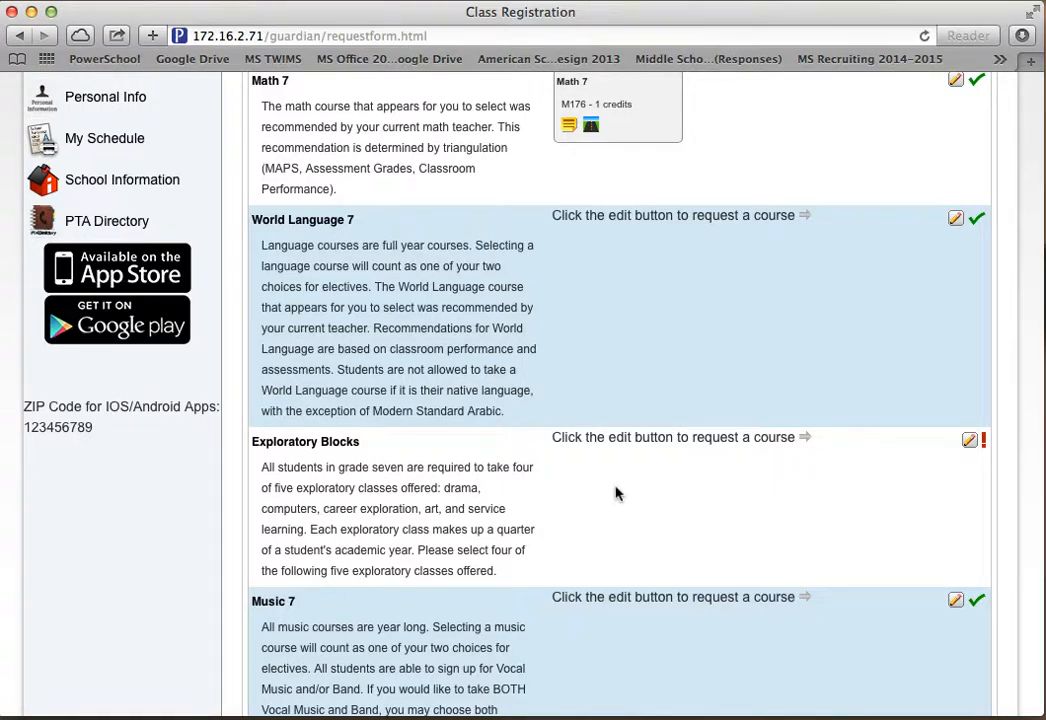
pyautogui.moveTo(716, 492)
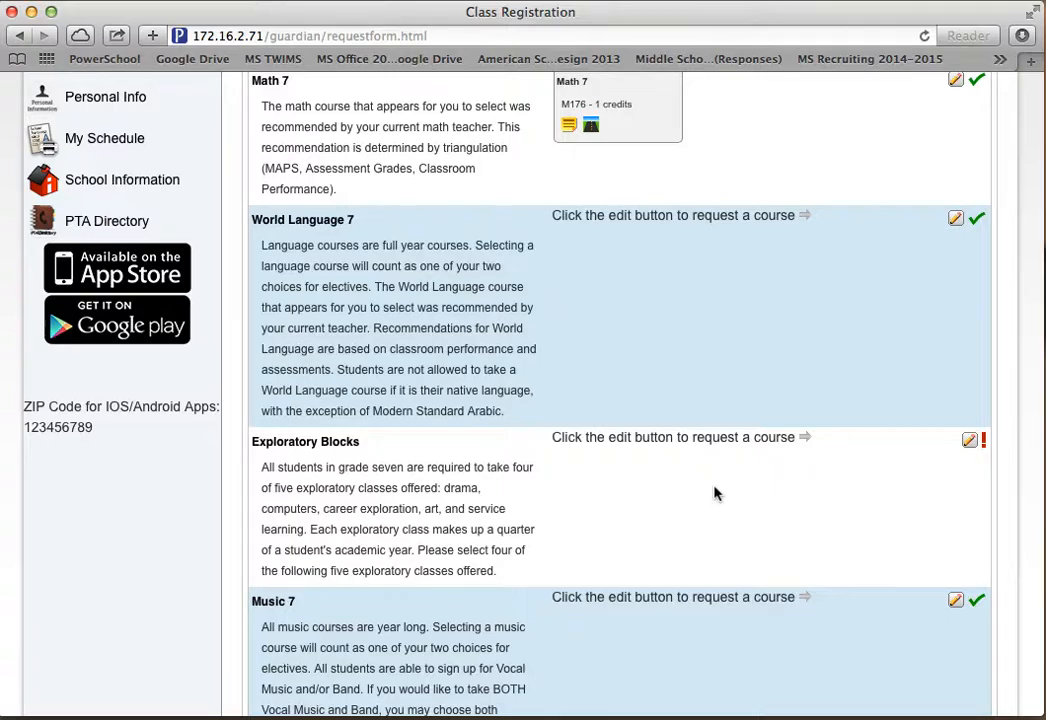
pyautogui.moveTo(800, 504)
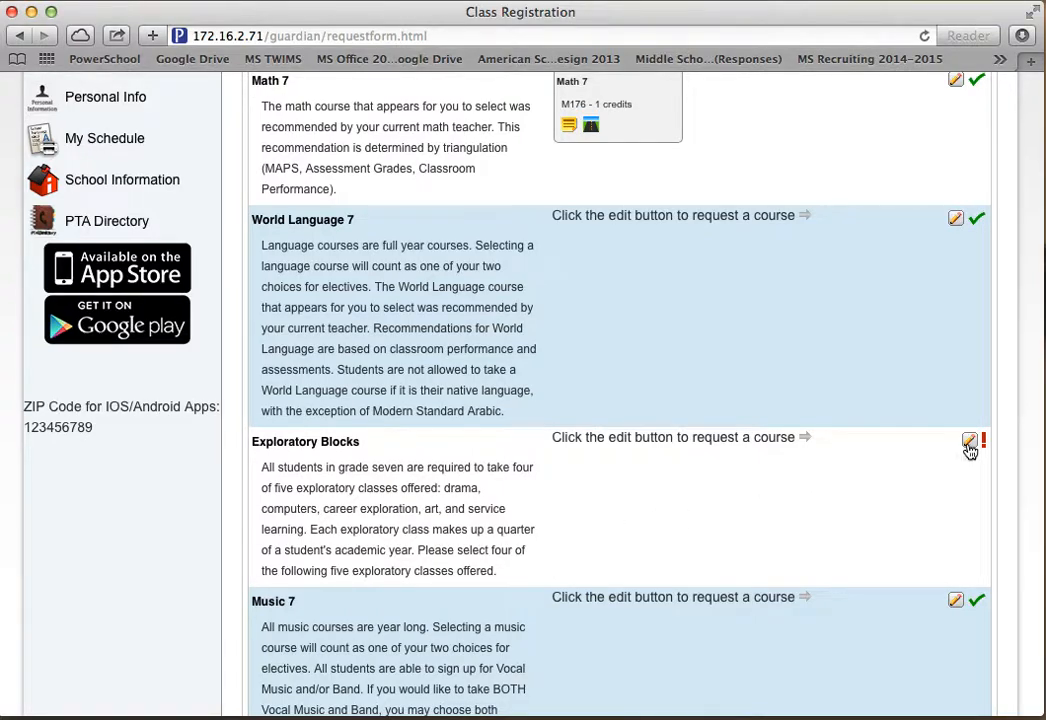
# - Request Art 7, Service Learning 7, Computer 7 and Career 7 Exploration as the exploratory blocks
pyautogui.click(968, 442)
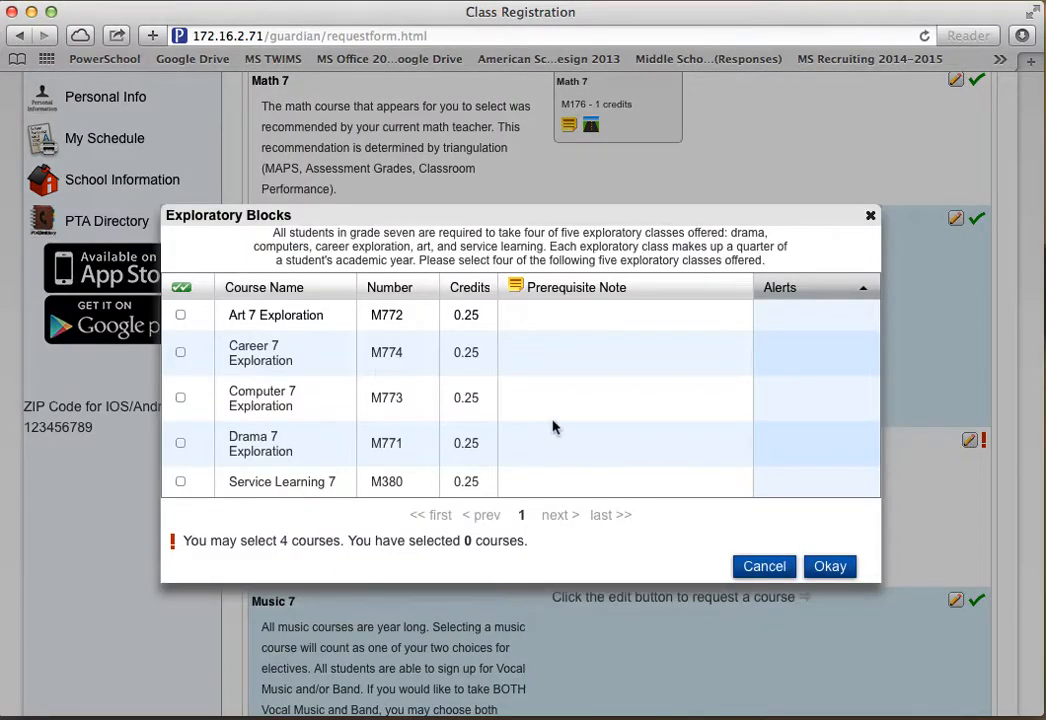
pyautogui.moveTo(304, 420)
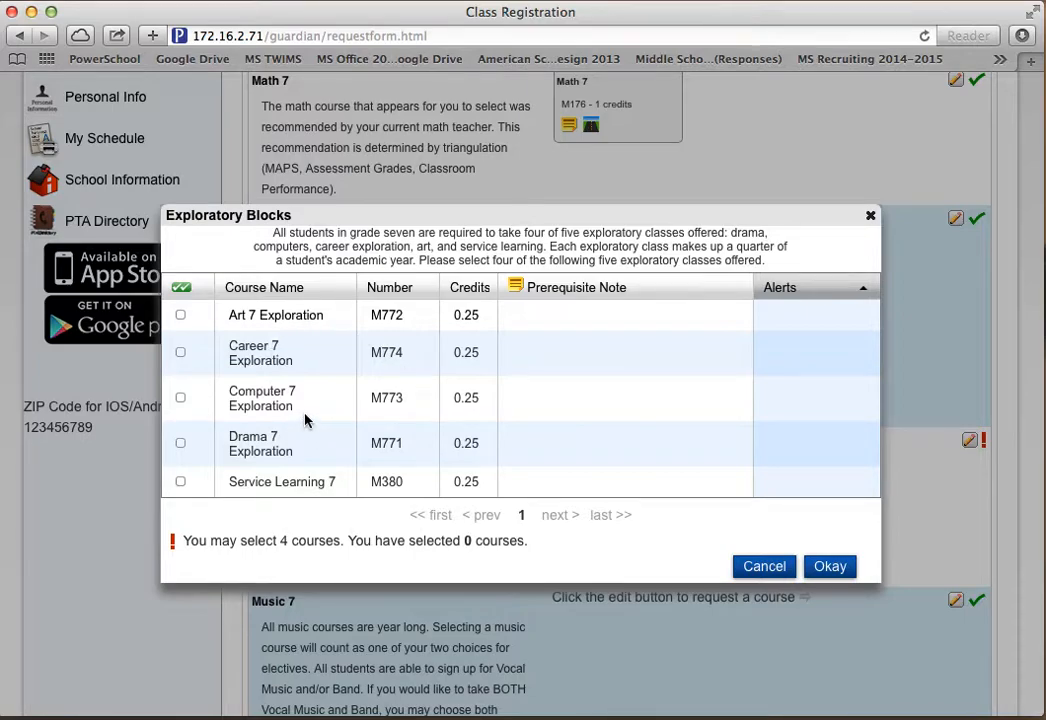
pyautogui.click(180, 314)
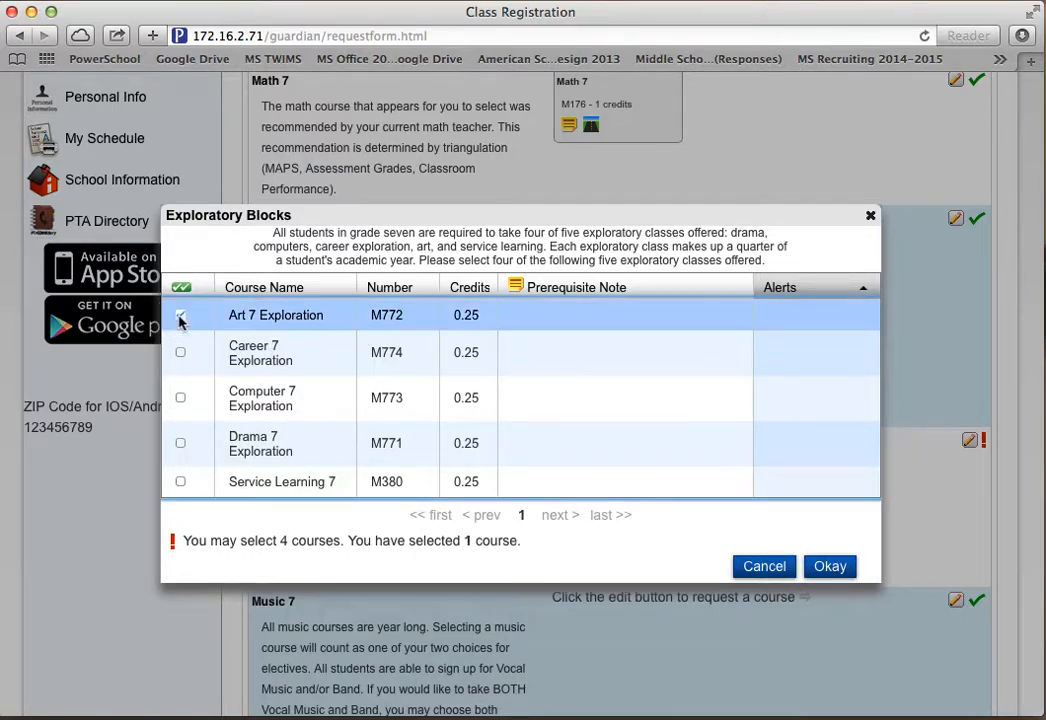
pyautogui.click(180, 480)
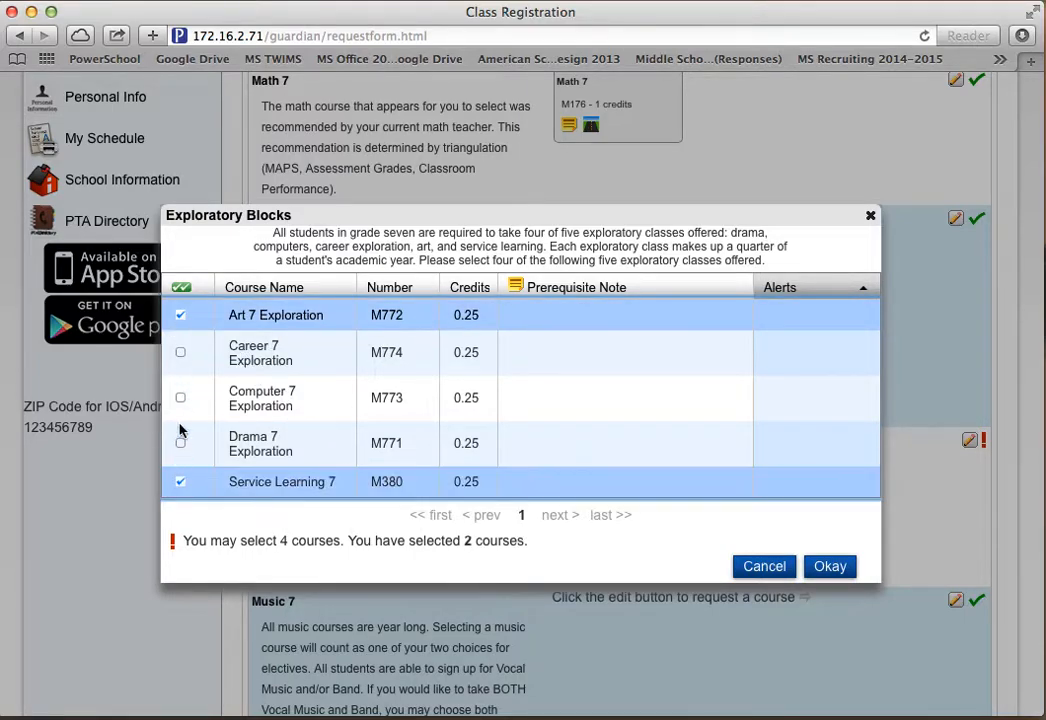
pyautogui.click(180, 396)
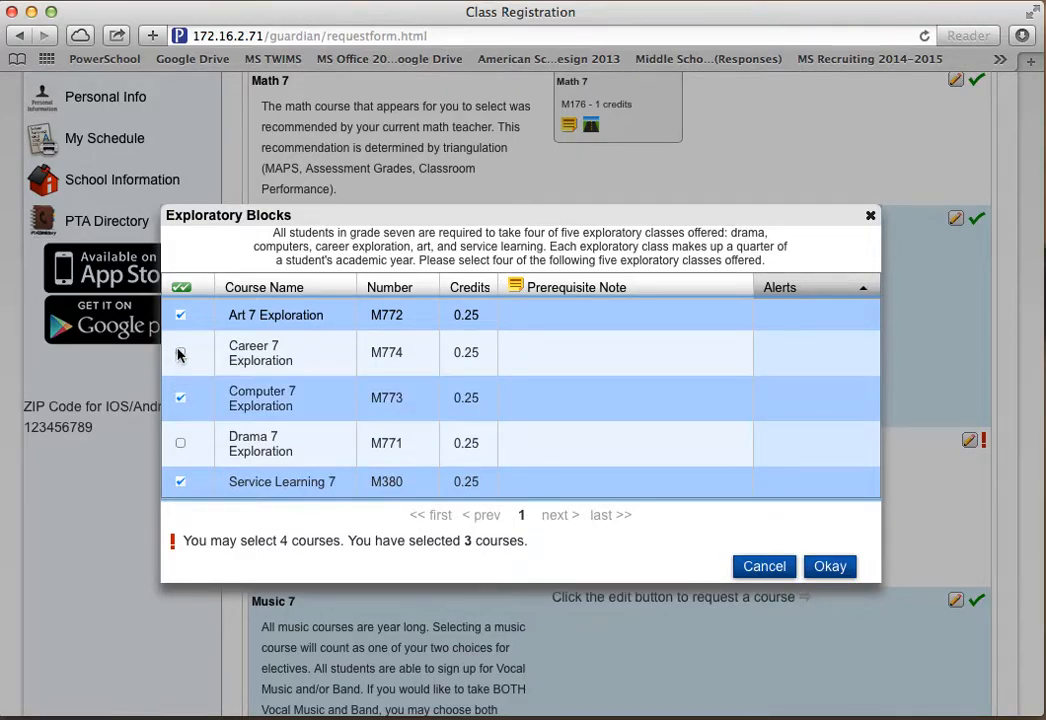
pyautogui.click(180, 352)
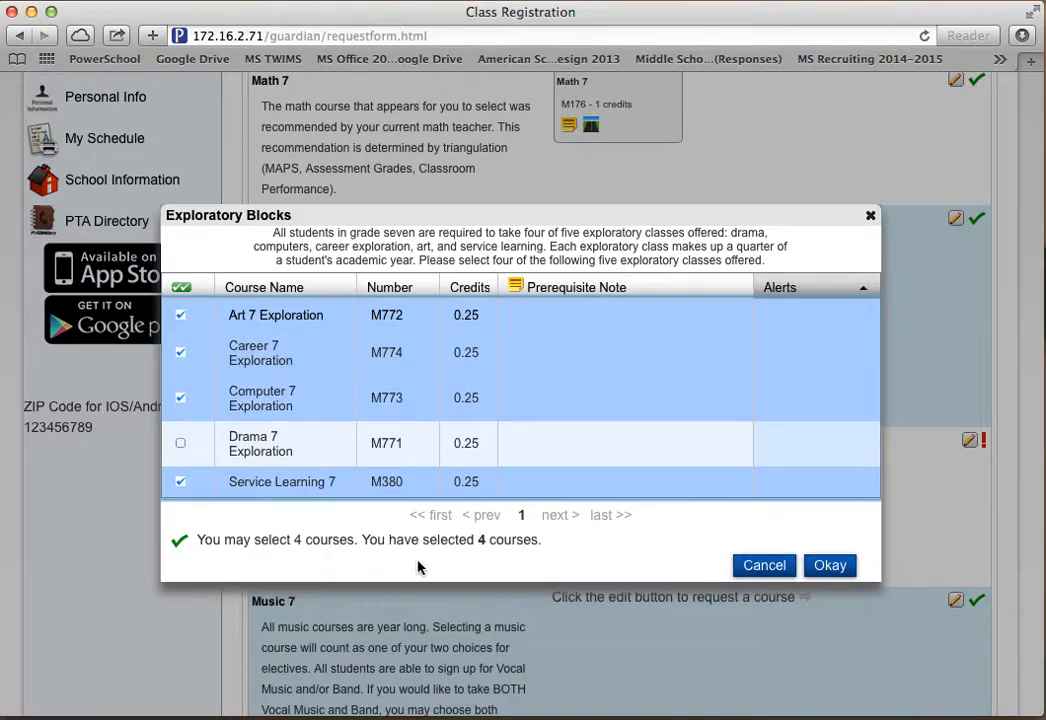
pyautogui.click(828, 564)
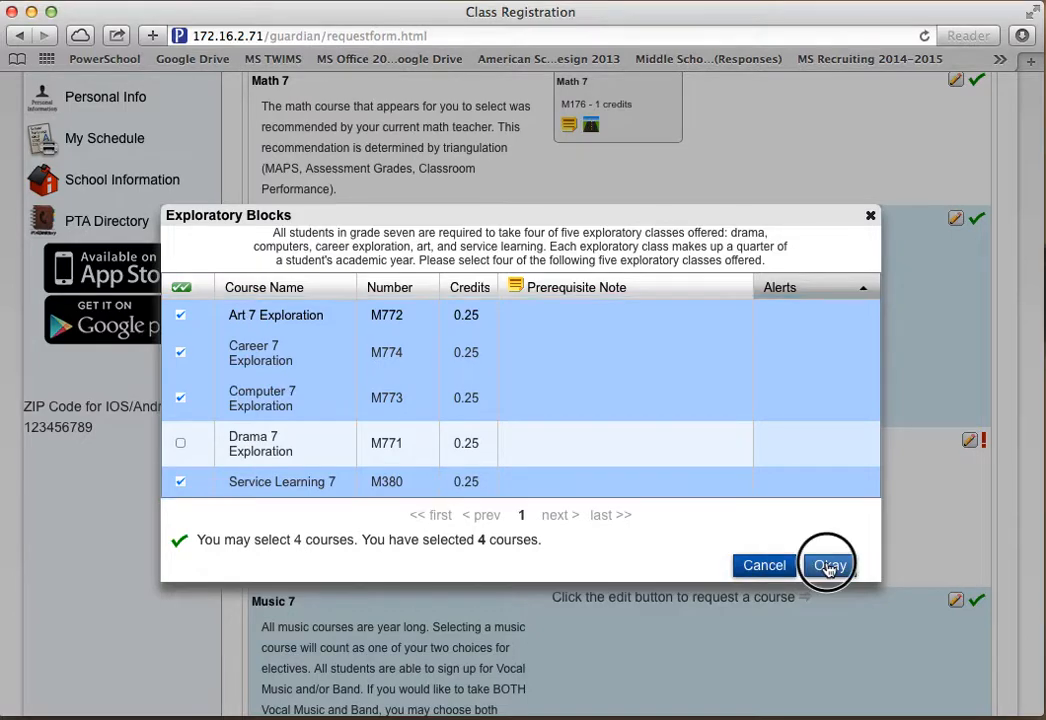
pyautogui.click(828, 564)
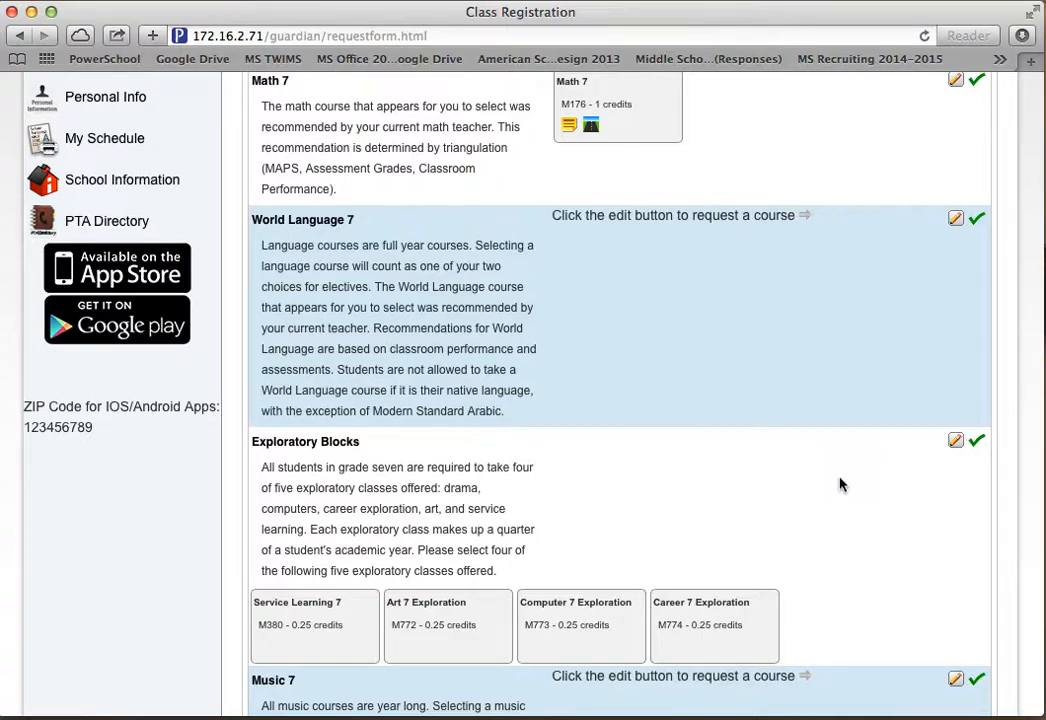
pyautogui.scroll(-3)
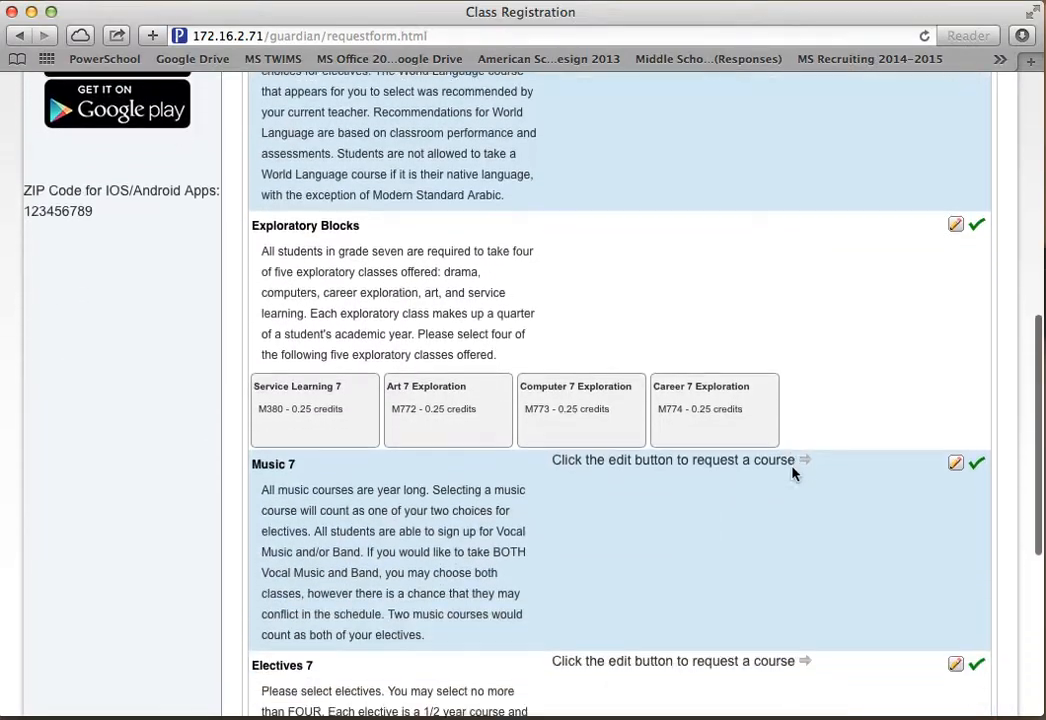
pyautogui.scroll(-3)
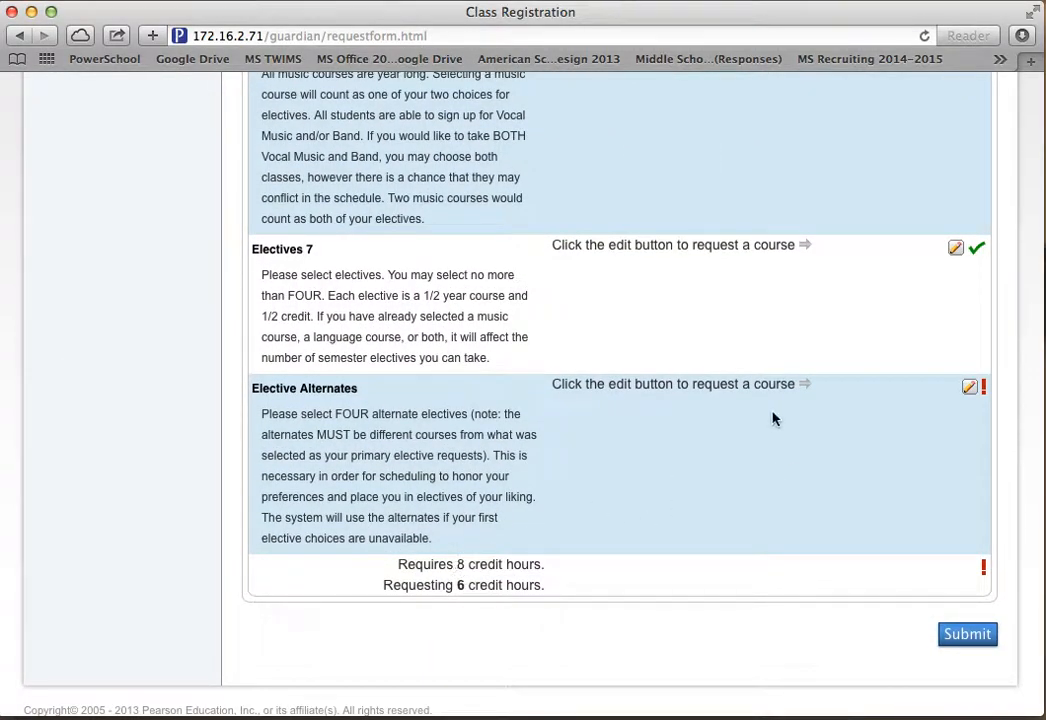
pyautogui.moveTo(766, 416)
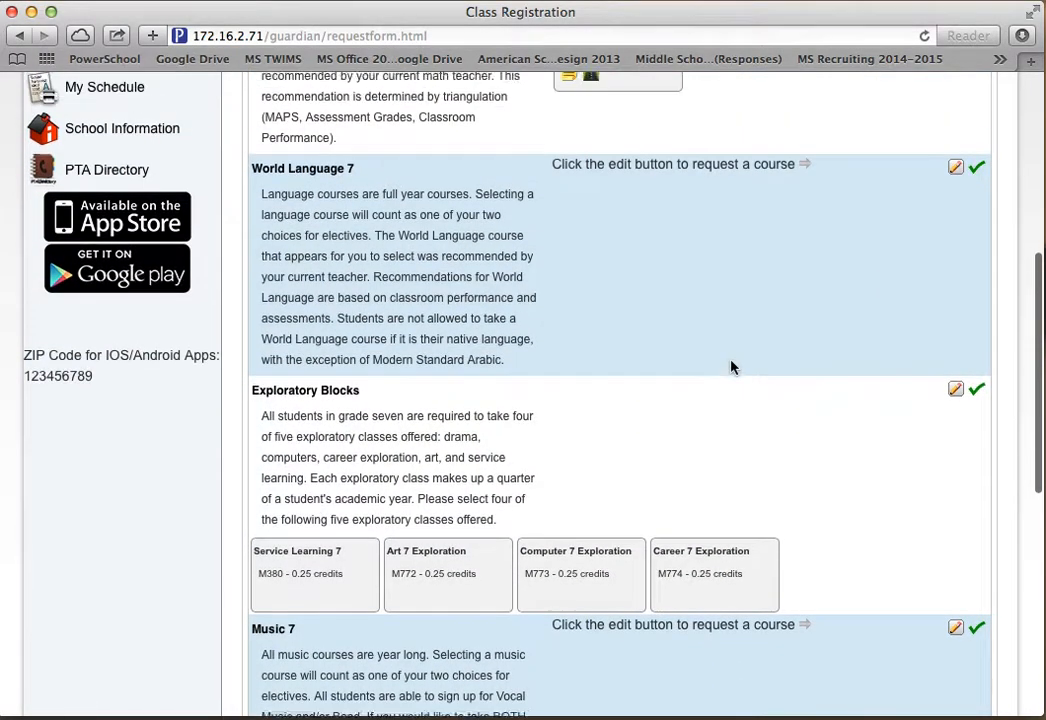
# - Request one World Language 7 course, bringing the total to 7 of 8 credit hours
pyautogui.scroll(-3)
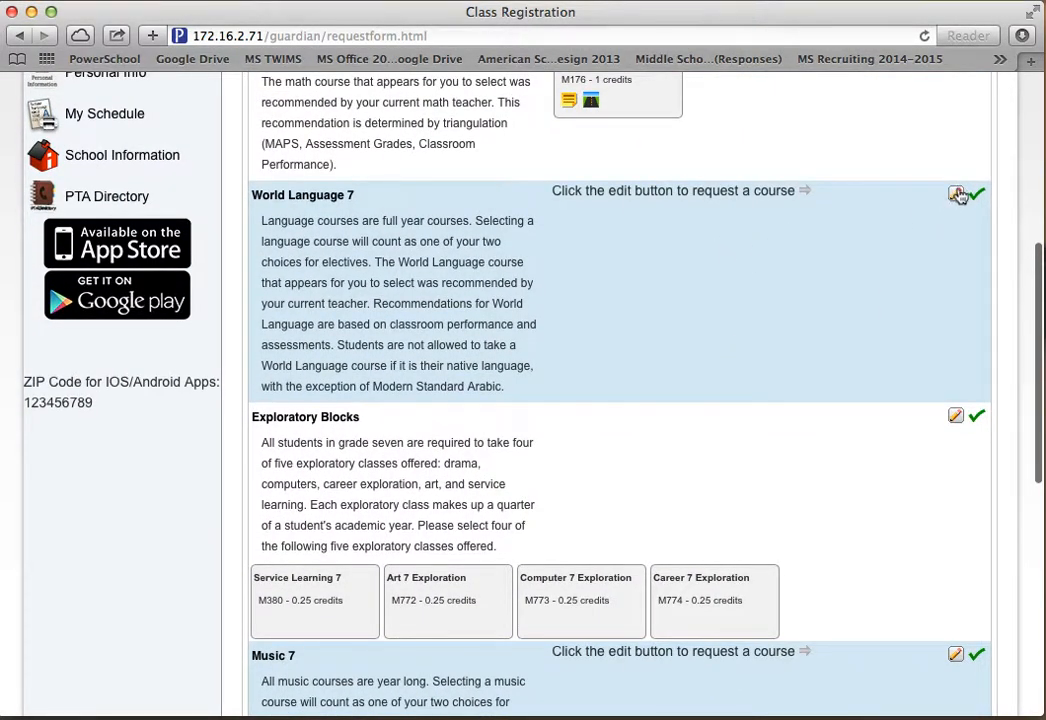
pyautogui.click(956, 194)
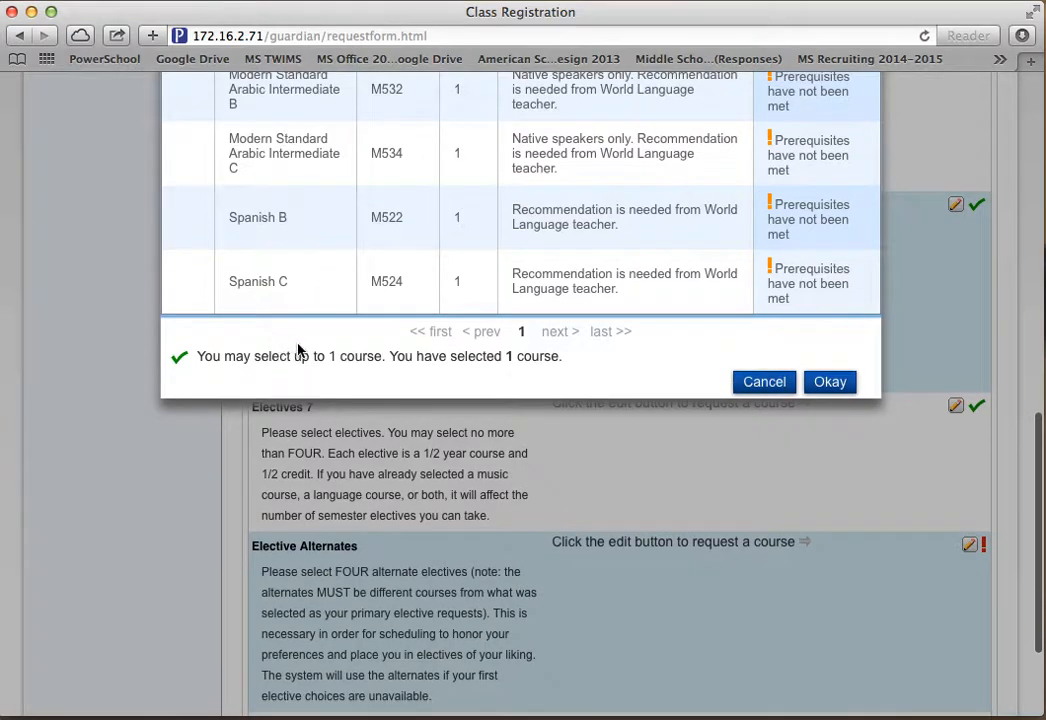
pyautogui.click(830, 380)
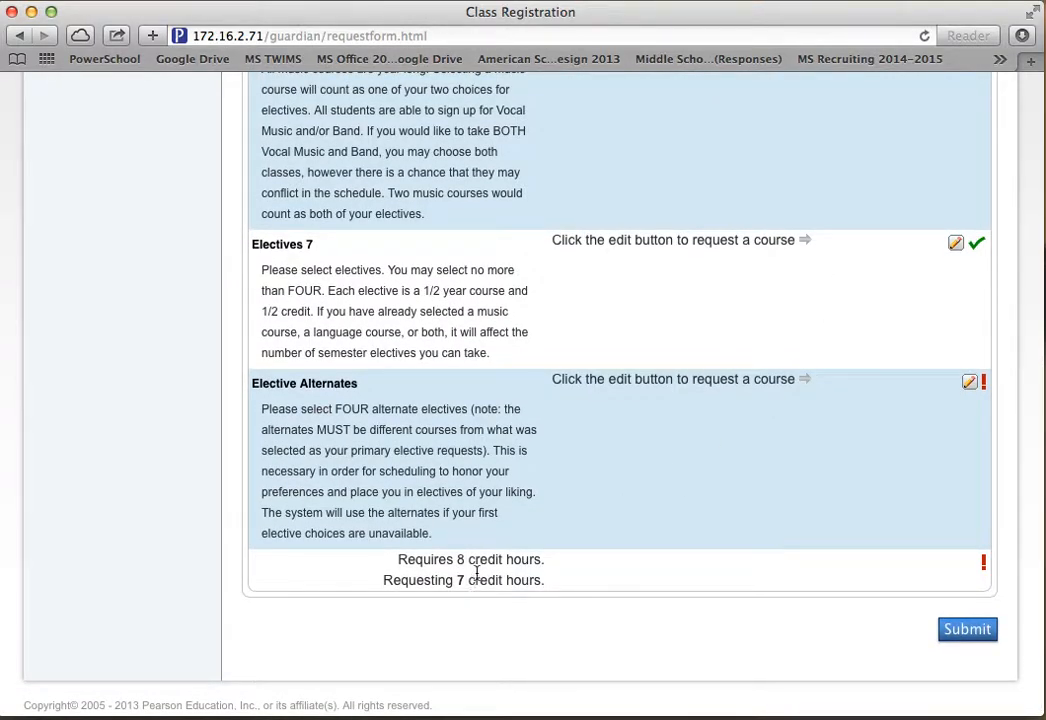
pyautogui.moveTo(936, 304)
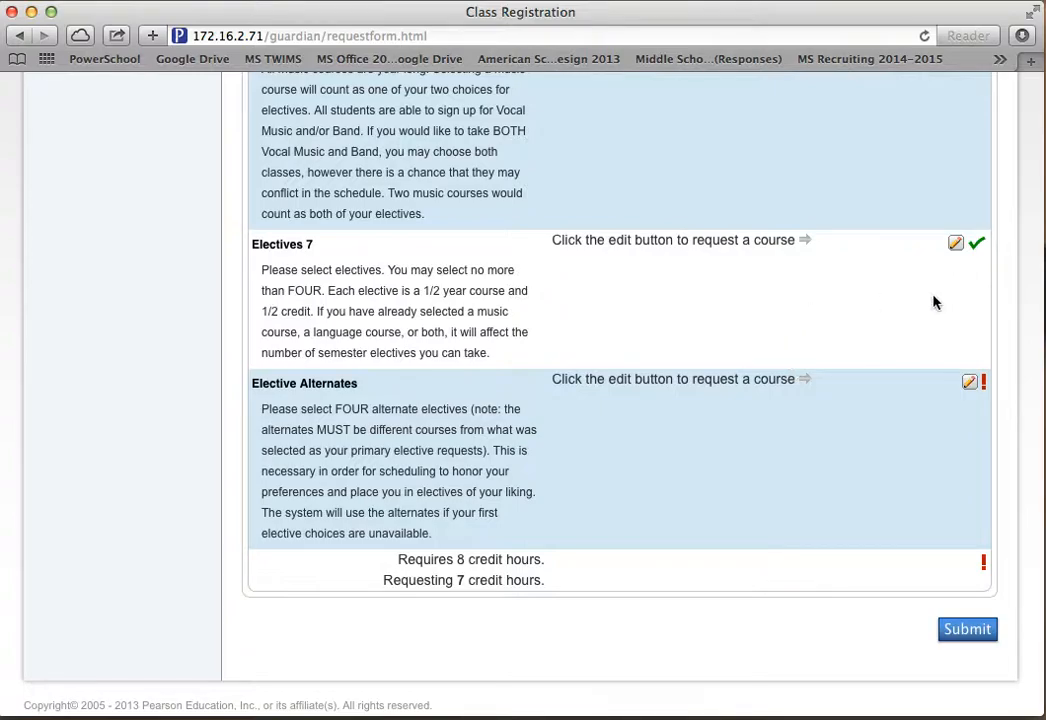
# - Request Advanced Robotics and Art Two Dimensional as Electives 7, reaching 8 credit hours
pyautogui.click(956, 242)
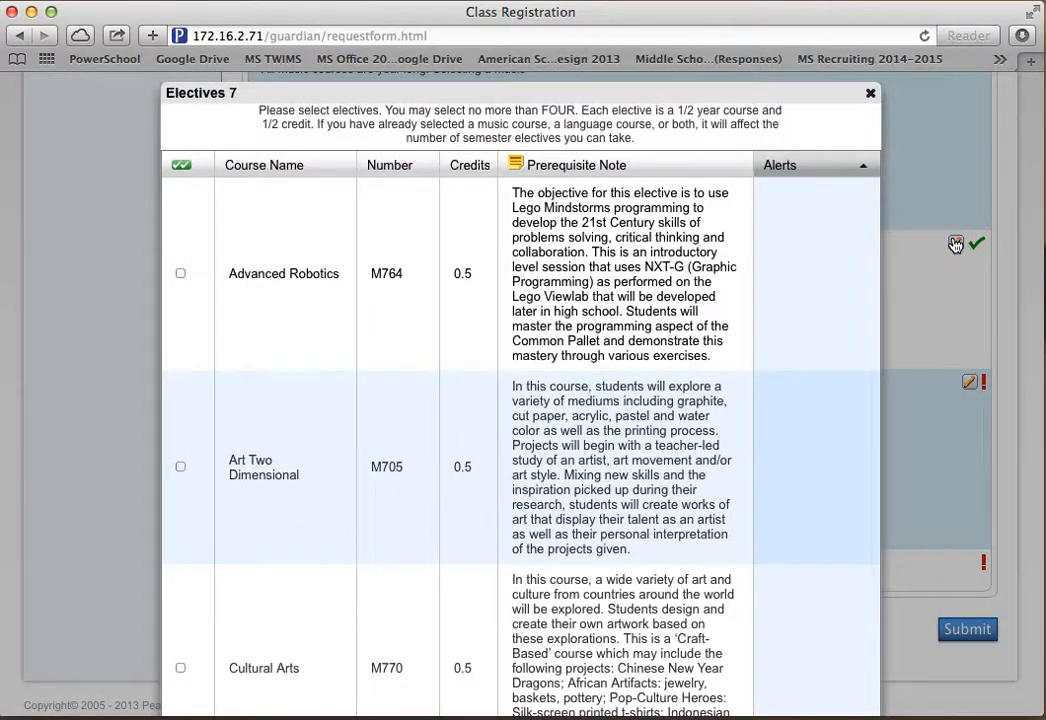
pyautogui.click(180, 272)
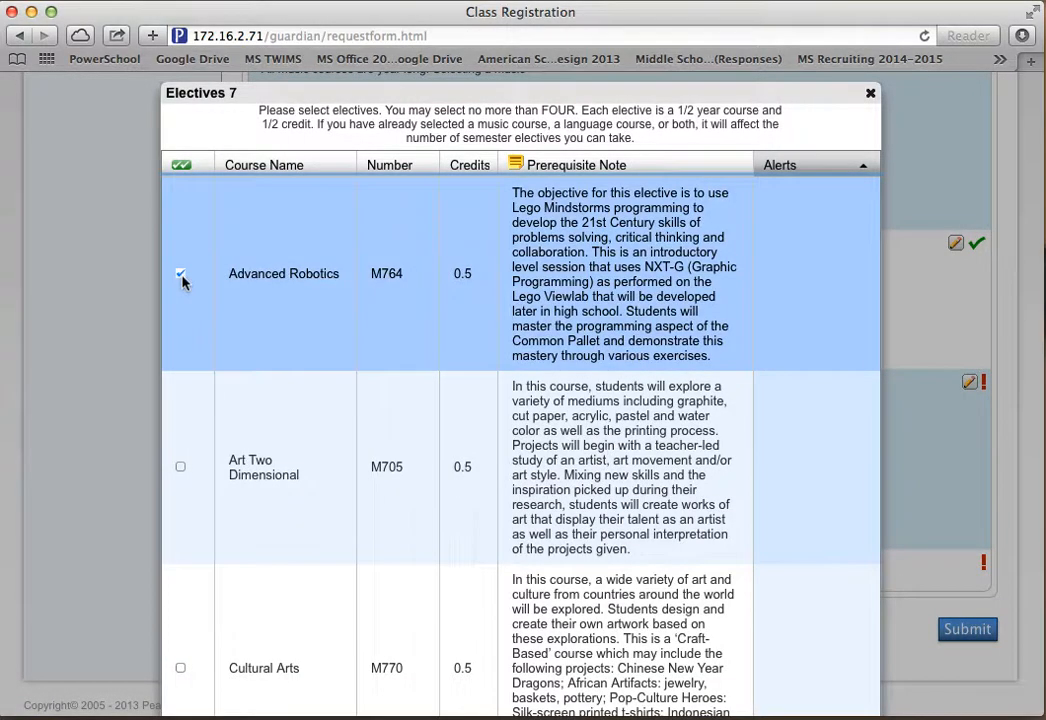
pyautogui.click(180, 466)
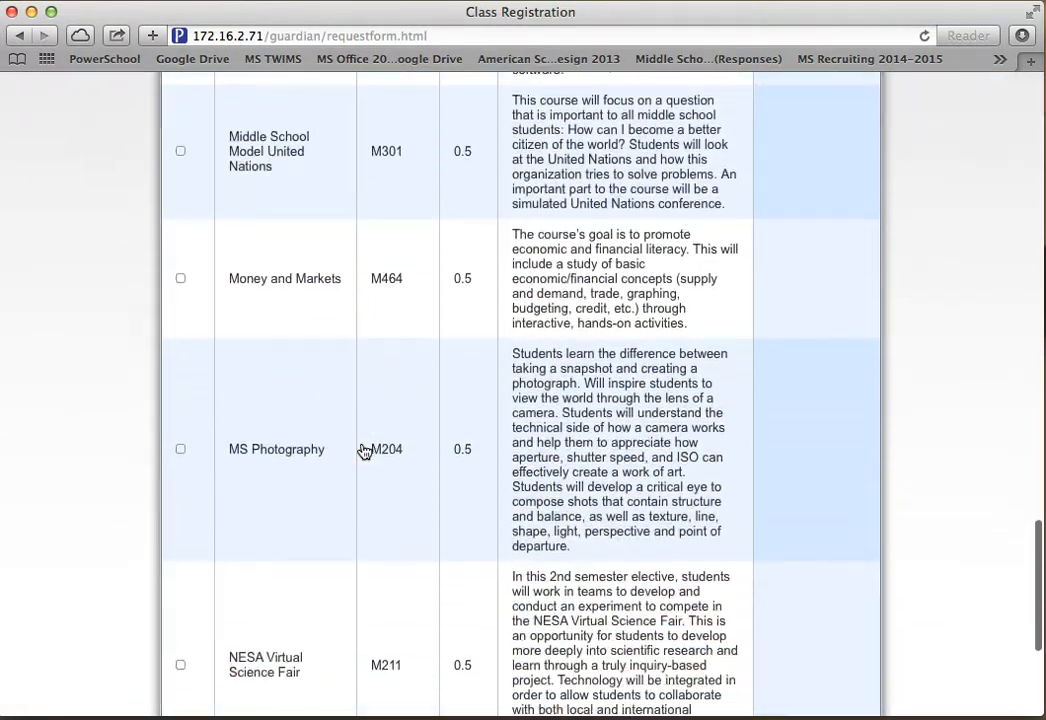
pyautogui.scroll(-3)
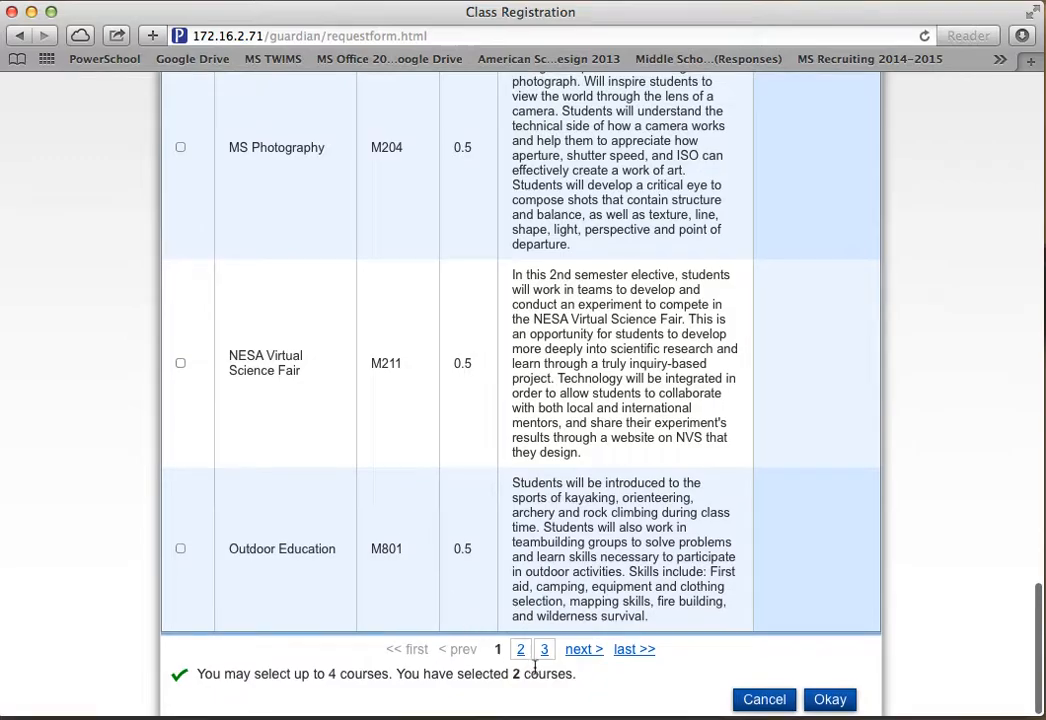
pyautogui.moveTo(528, 644)
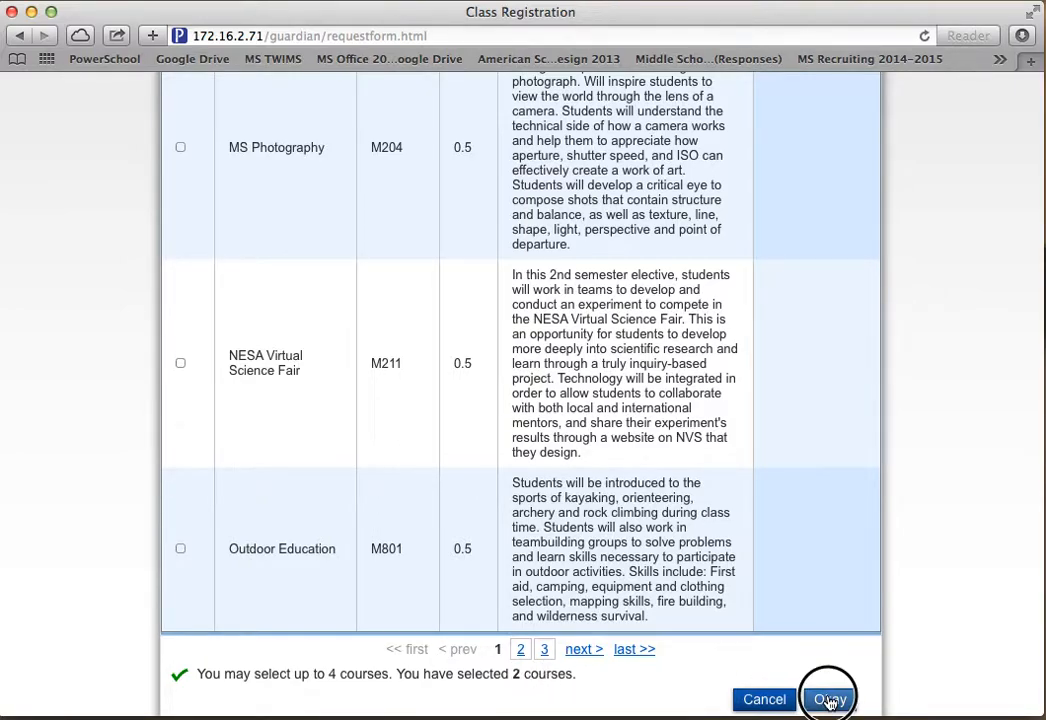
pyautogui.click(828, 700)
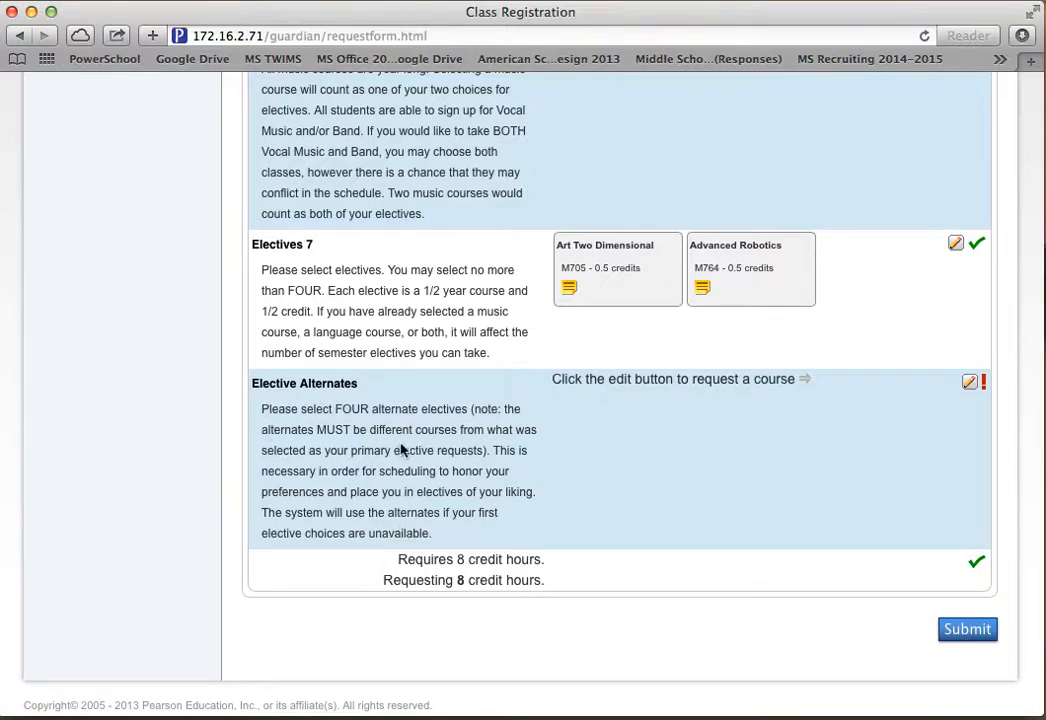
pyautogui.moveTo(756, 242)
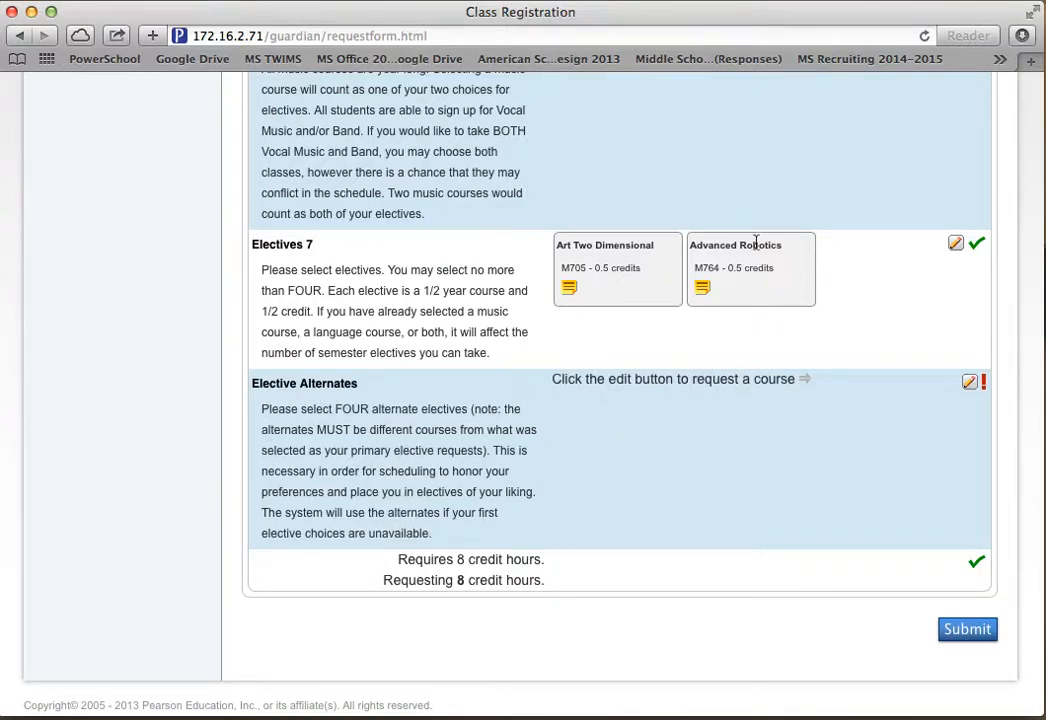
pyautogui.moveTo(960, 414)
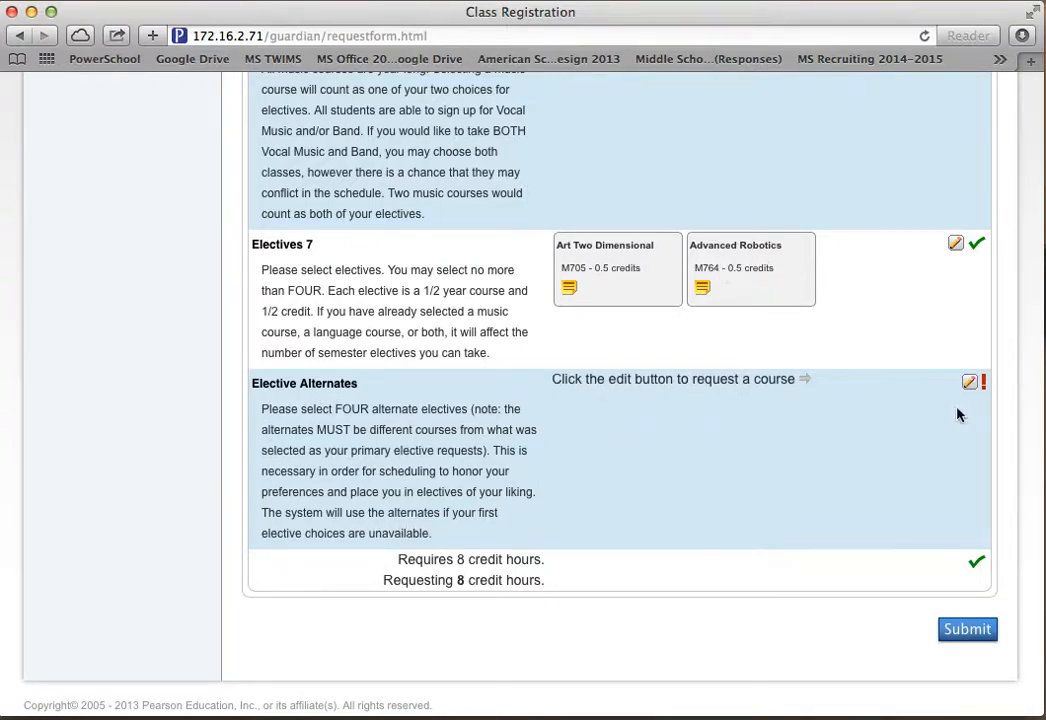
# - Bring up the Elective Alternates course list
pyautogui.click(968, 382)
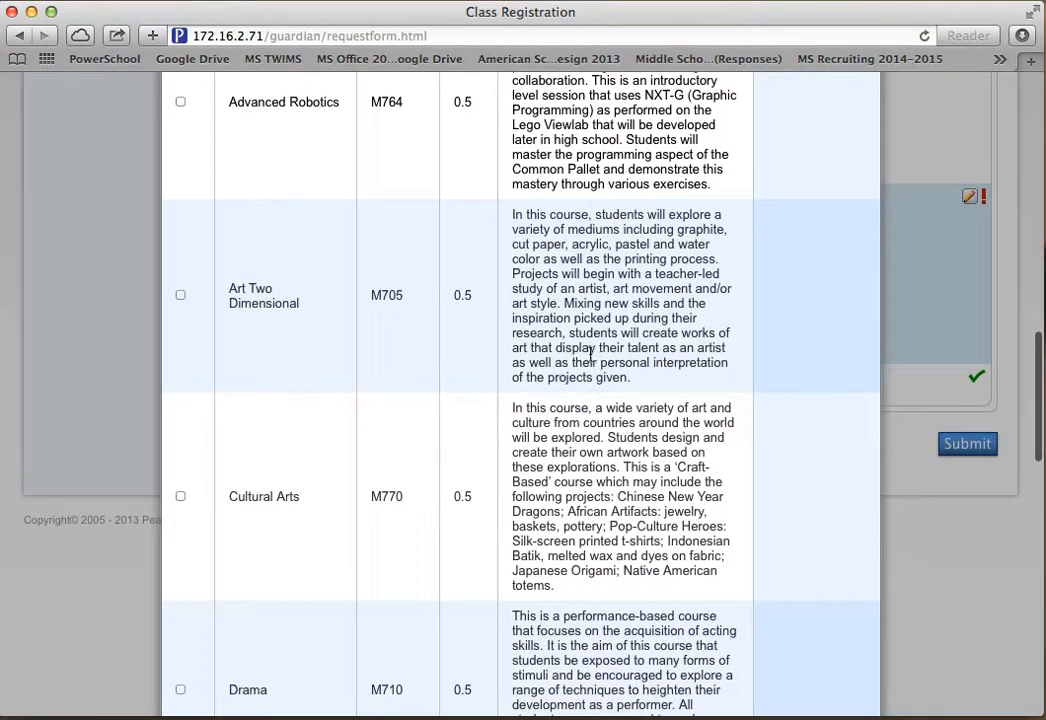
# - Choose Drama, Model United Nations, Money and Markets and MS Photography as elective alternates
pyautogui.scroll(-3)
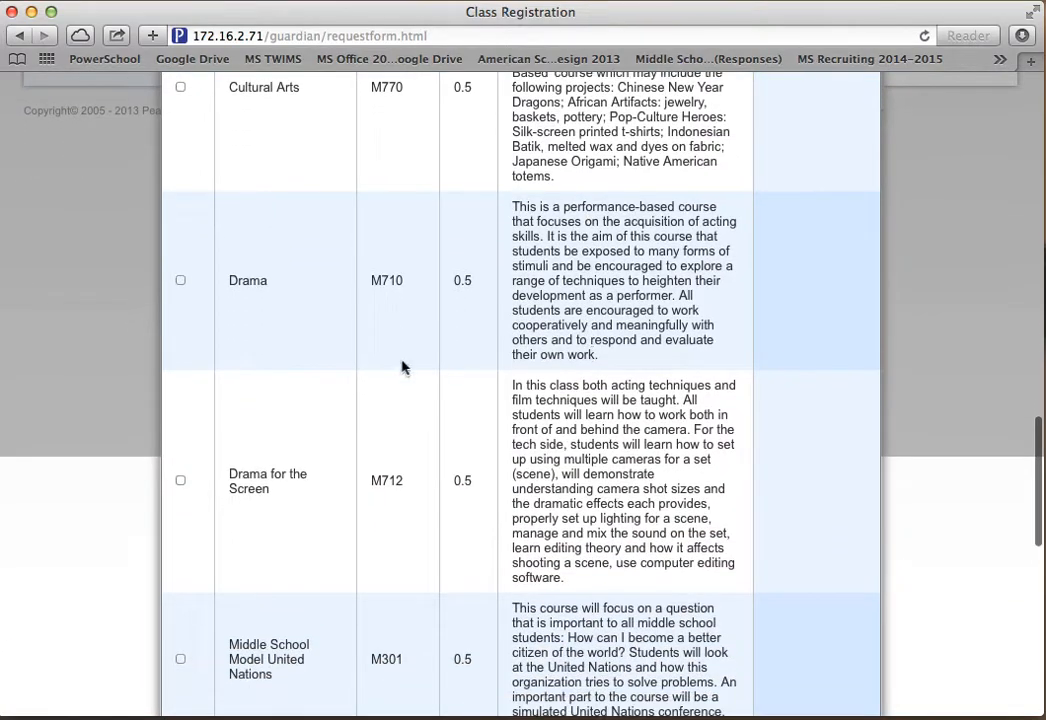
pyautogui.click(180, 280)
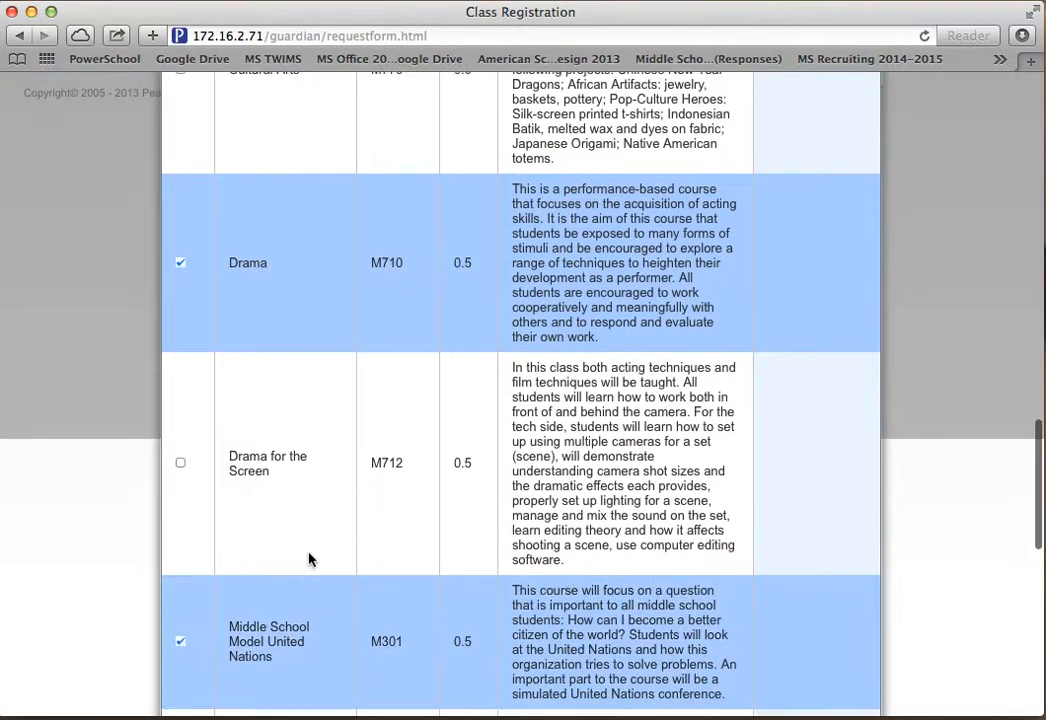
pyautogui.scroll(-3)
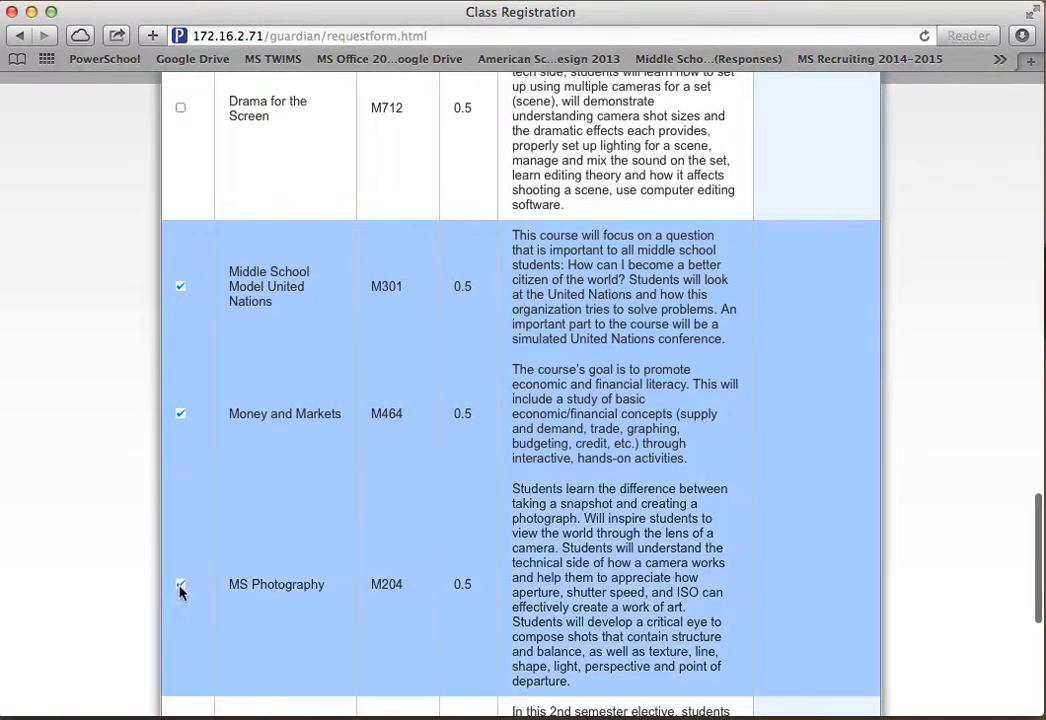
pyautogui.scroll(-3)
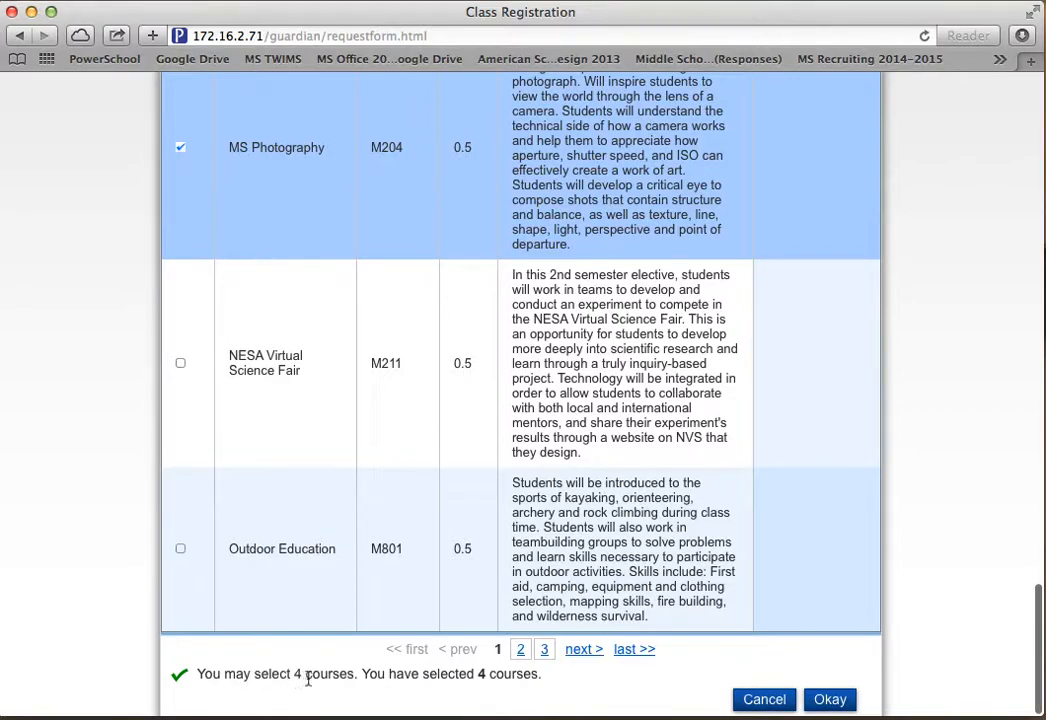
pyautogui.moveTo(836, 676)
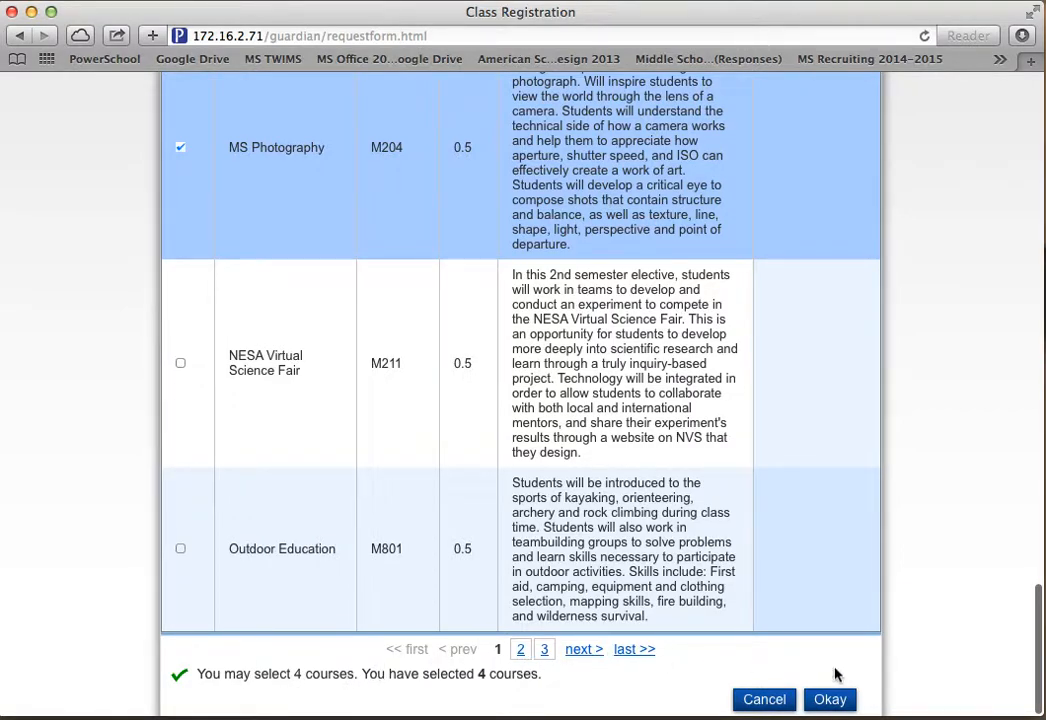
pyautogui.click(828, 700)
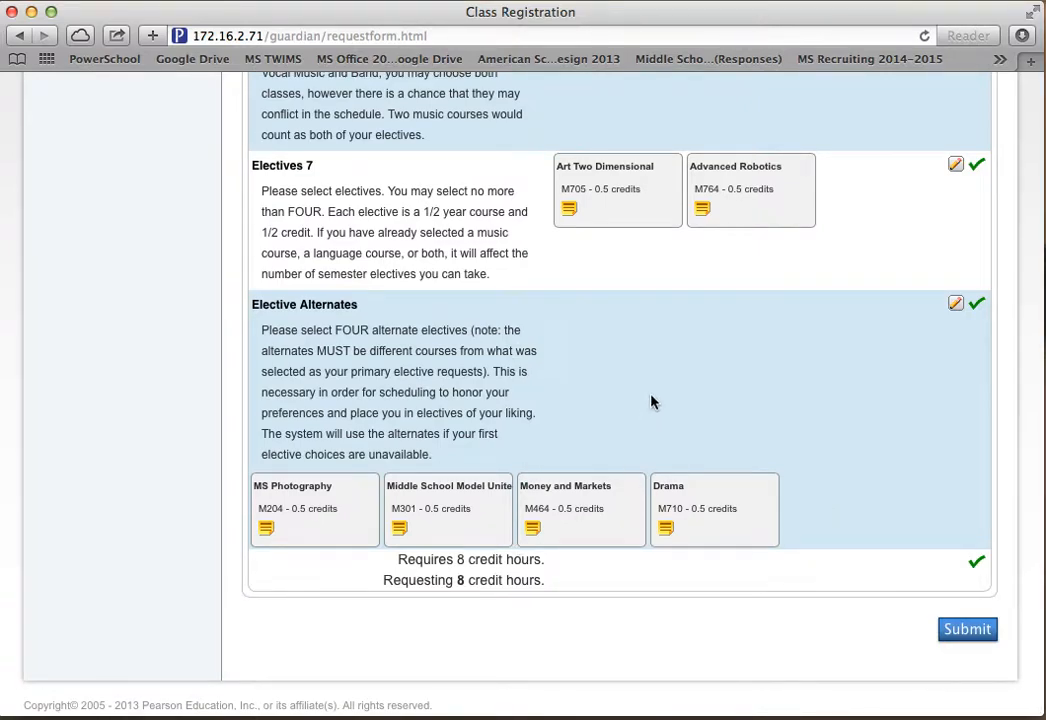
pyautogui.moveTo(726, 500)
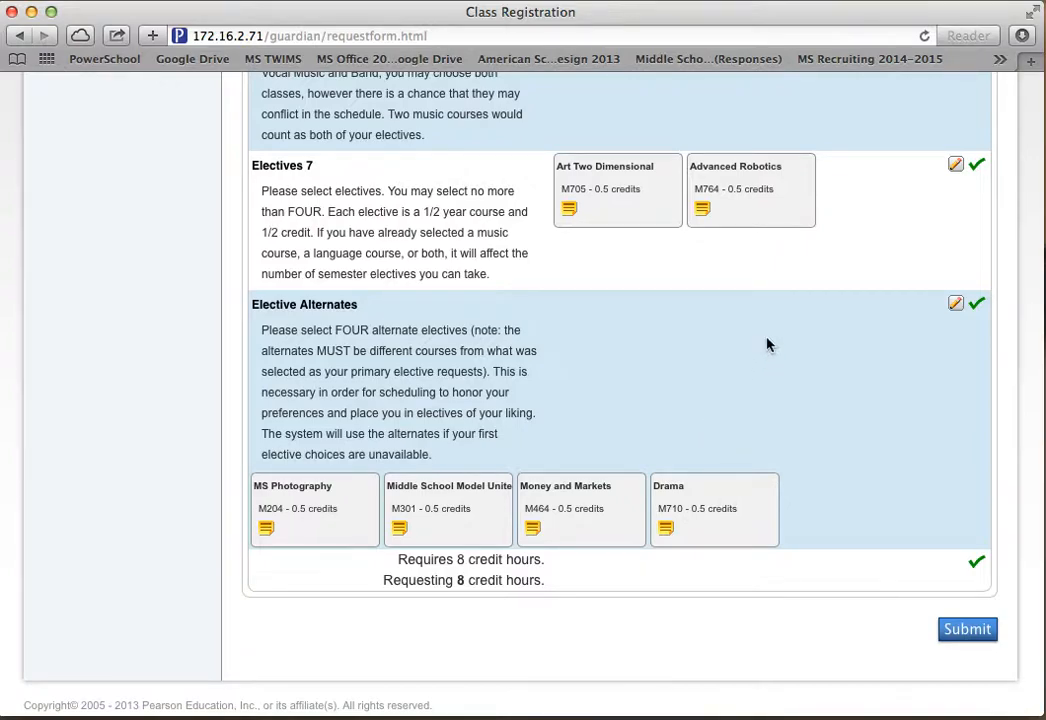
pyautogui.moveTo(728, 244)
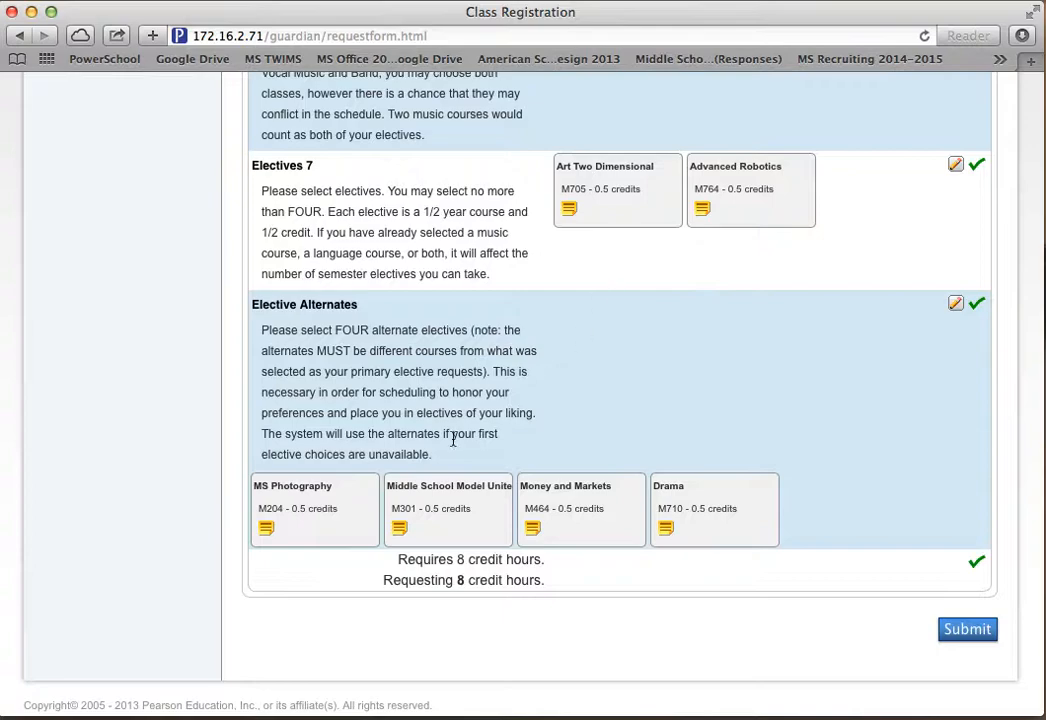
pyautogui.moveTo(612, 190)
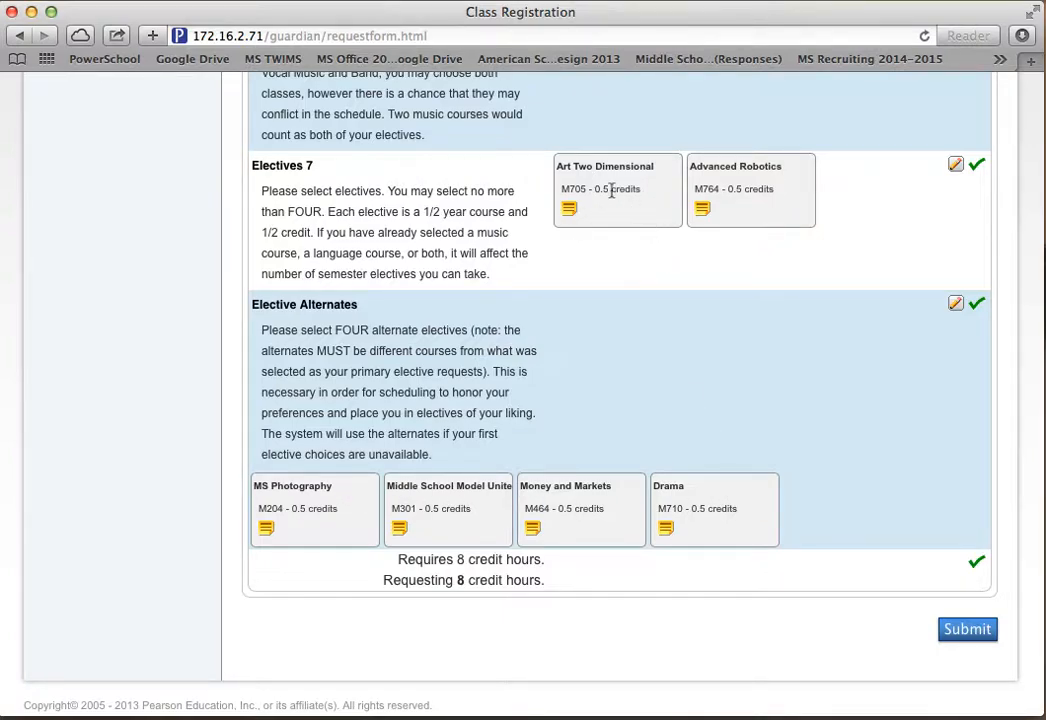
pyautogui.moveTo(696, 348)
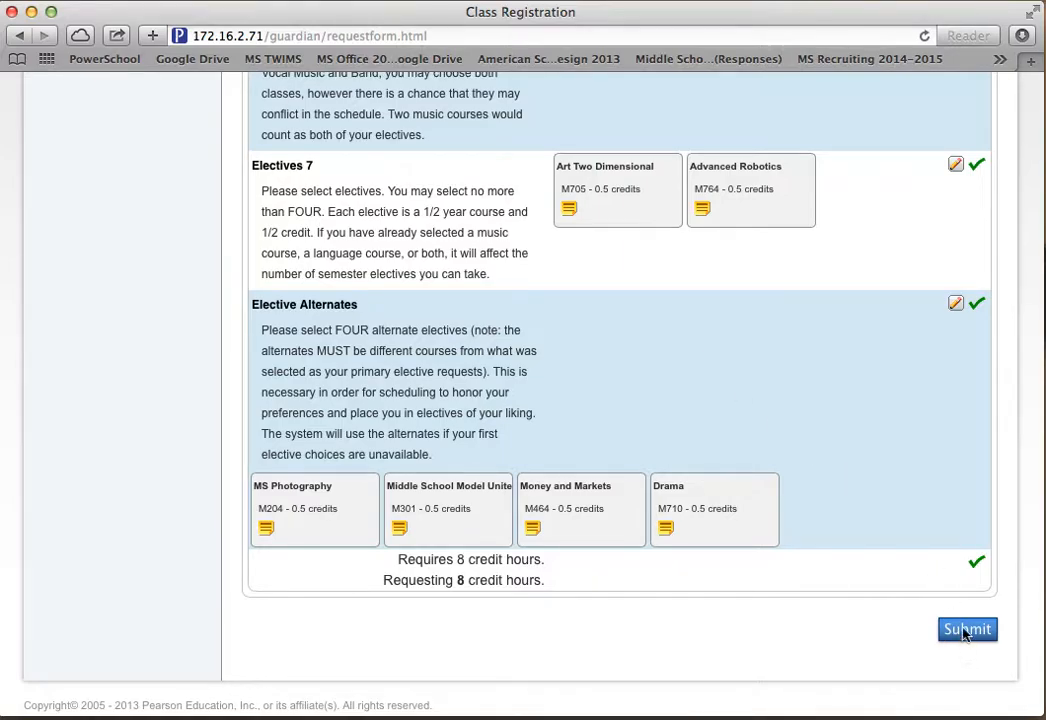
# - Submit the registration and review the 2014-2015 Course Requests summary totaling 8.00 credits
pyautogui.click(968, 628)
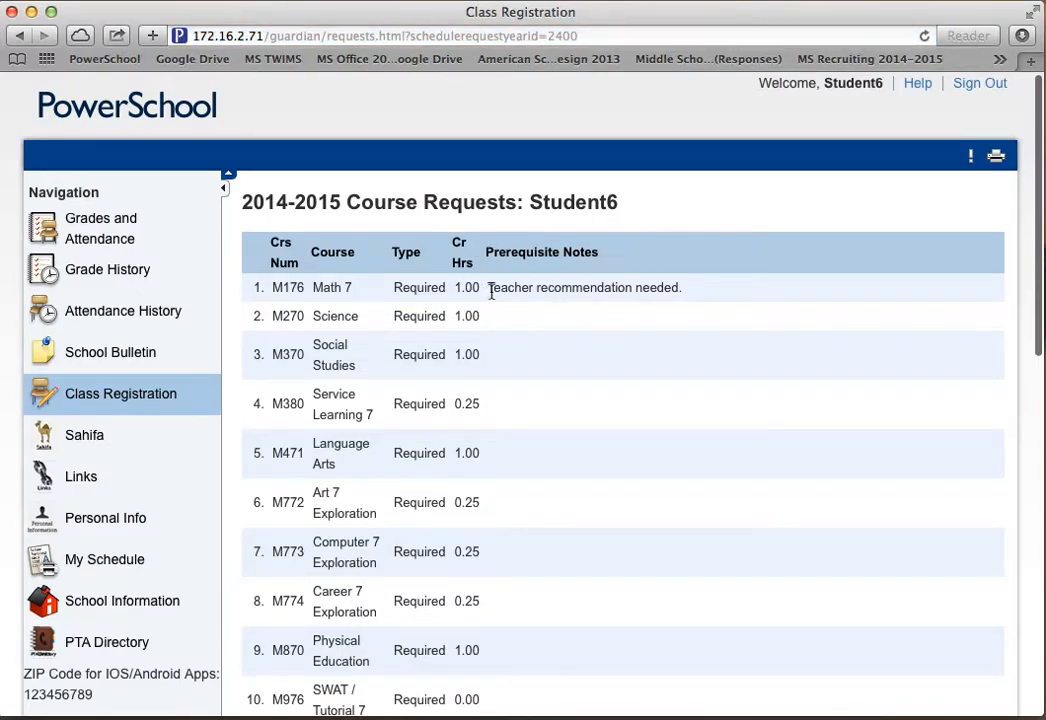
pyautogui.scroll(-3)
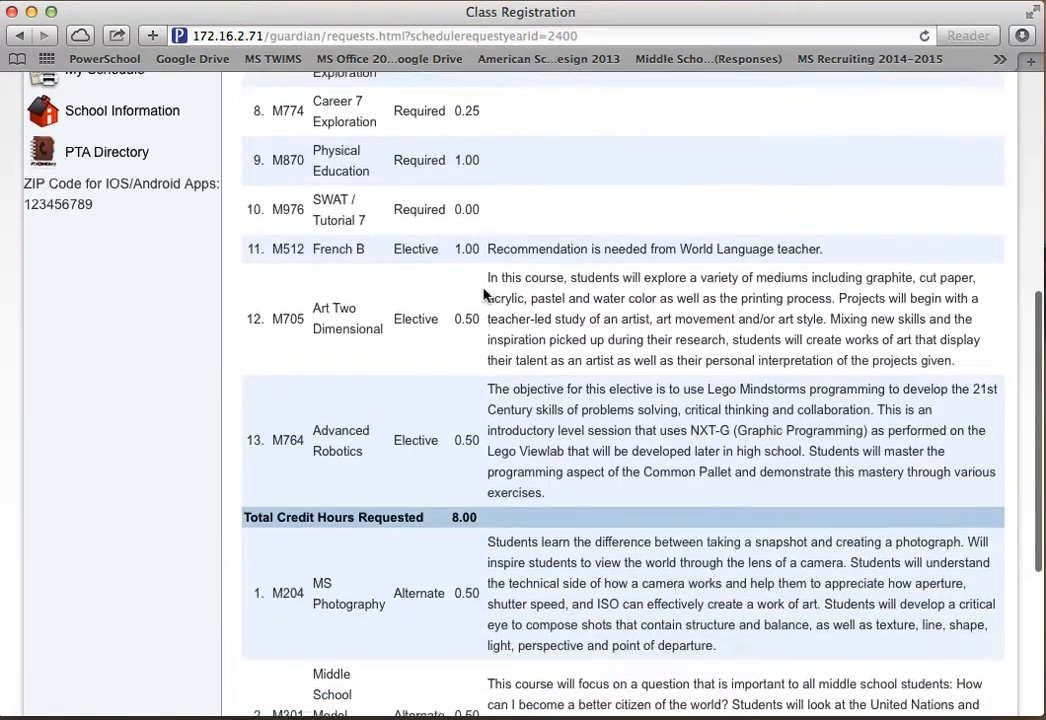